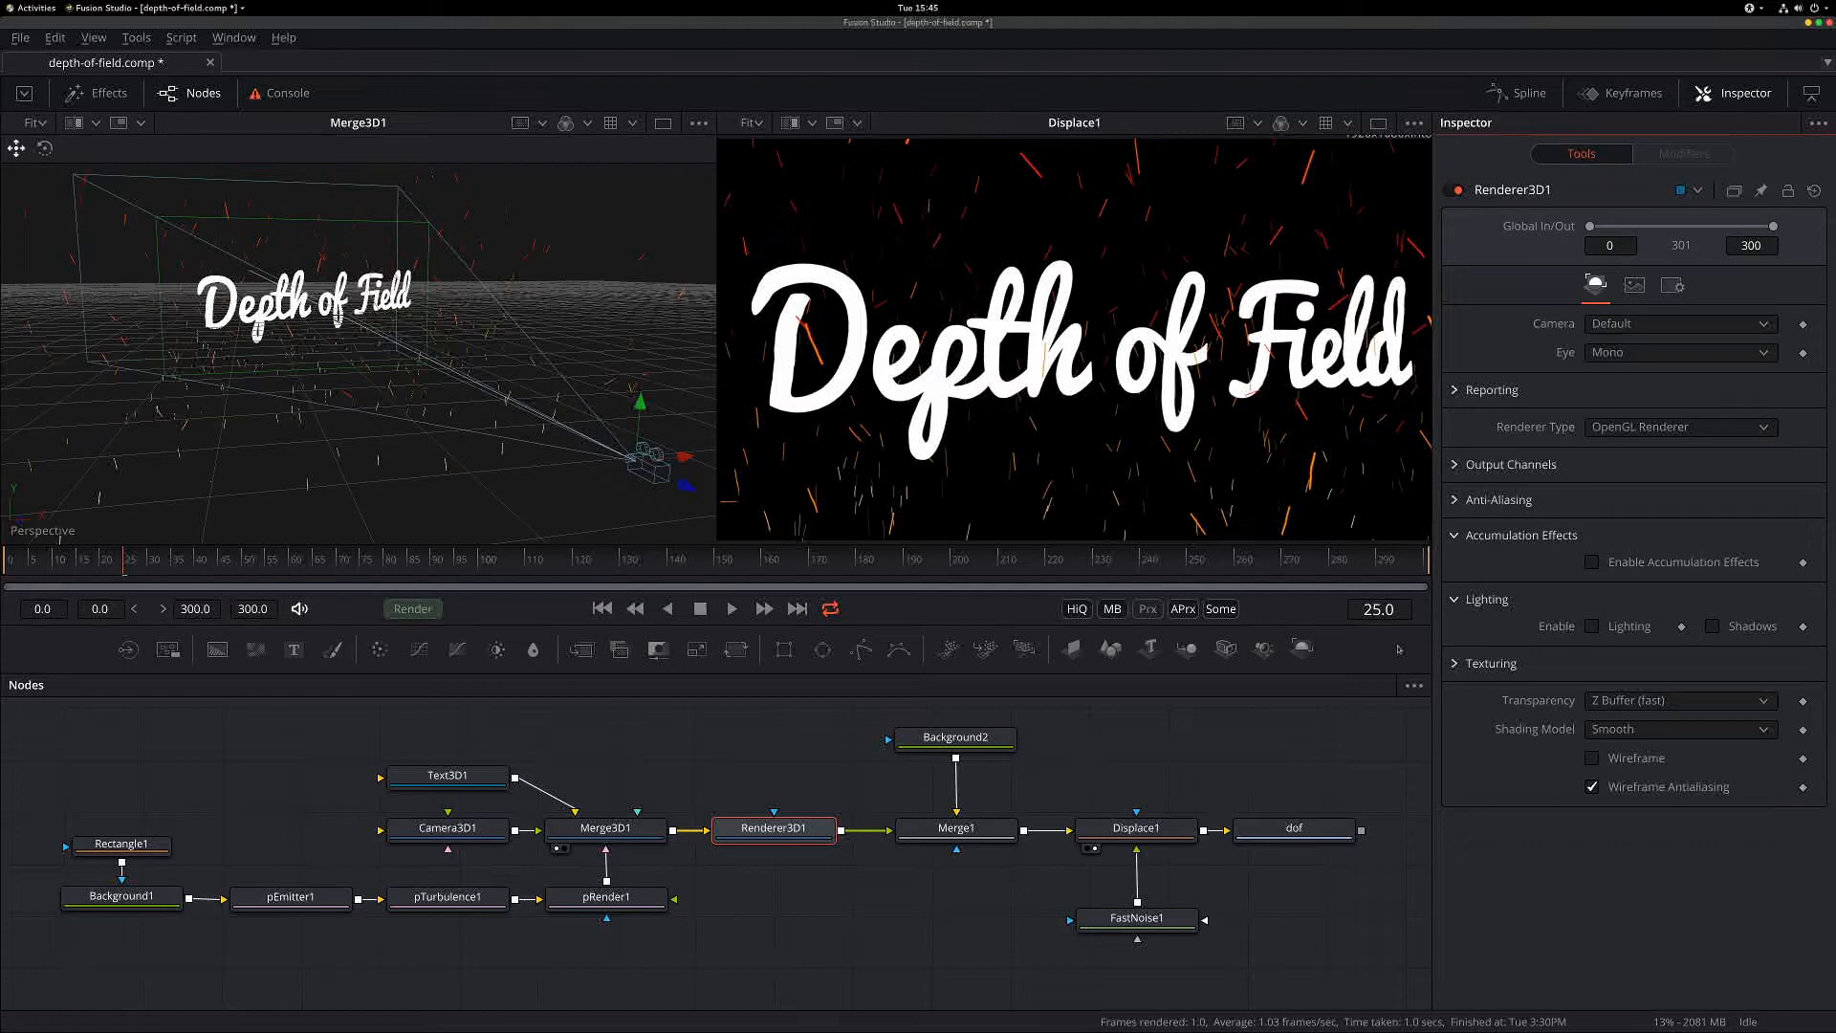
# - Select Camera3D1 so its Projection, Focal Length and Focal Plane parameters show in the Inspector
pyautogui.click(453, 828)
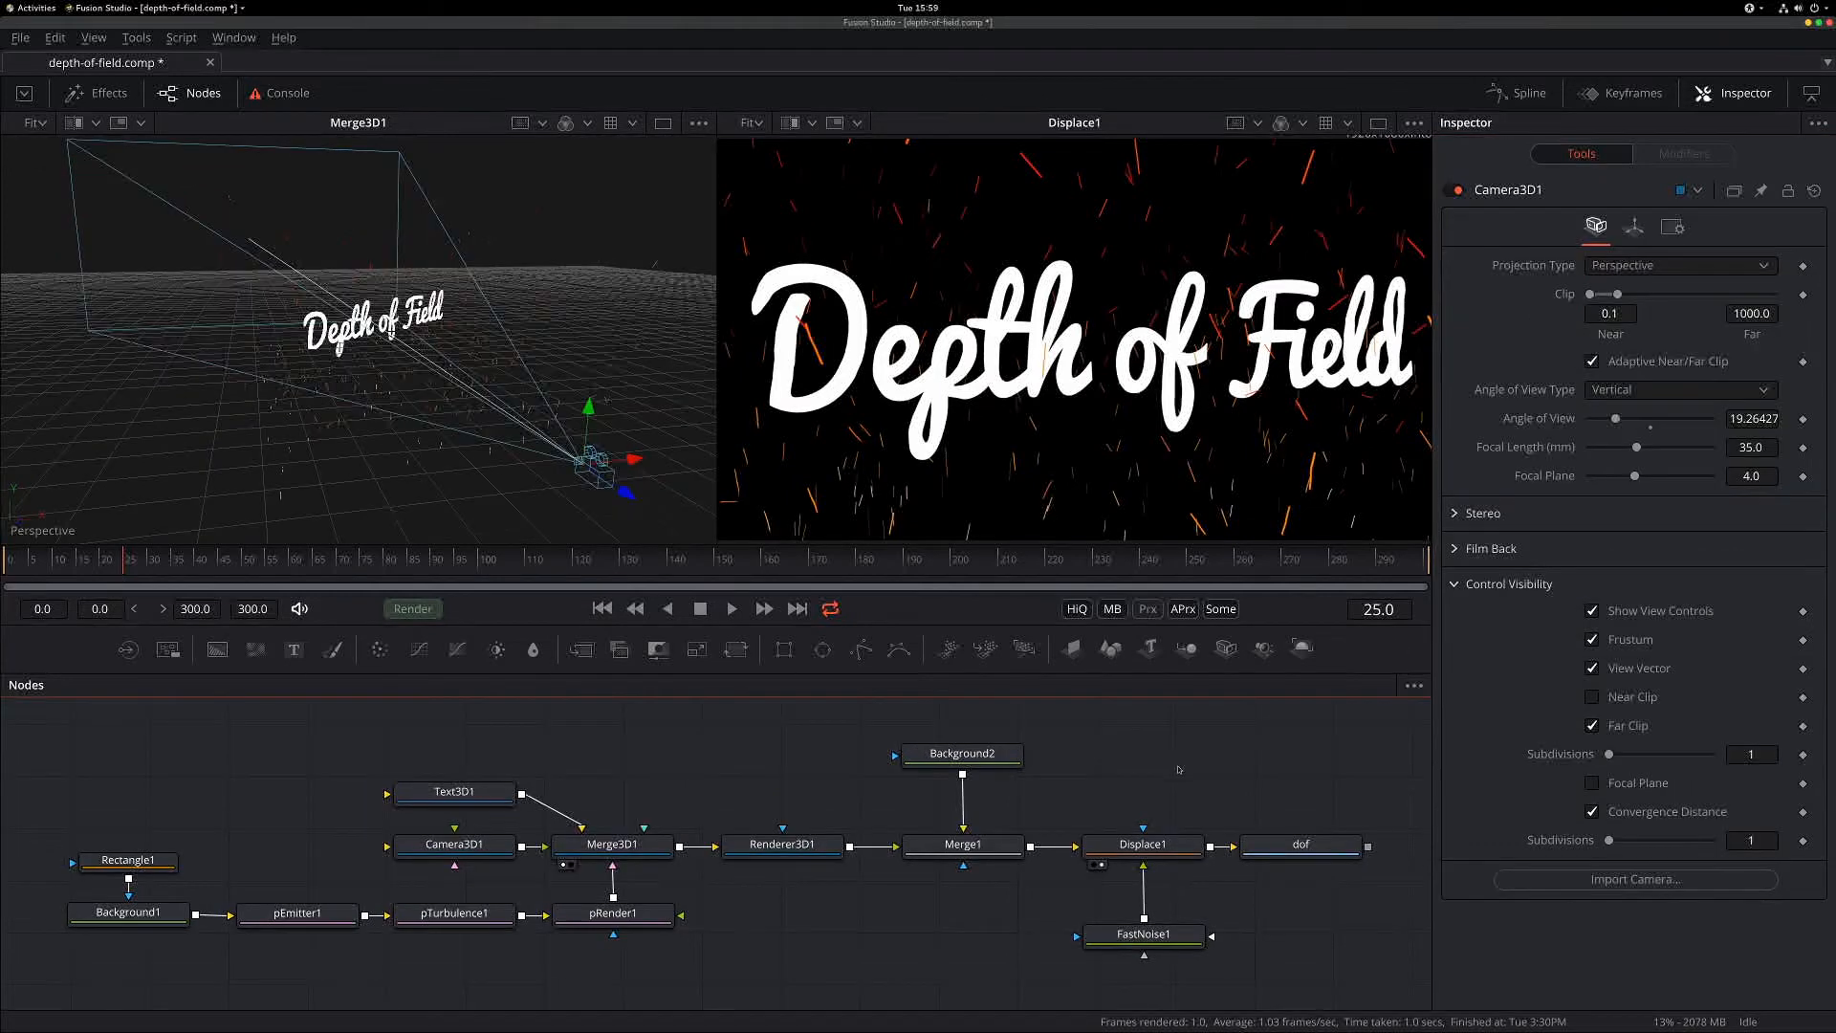
pyautogui.moveTo(1155, 774)
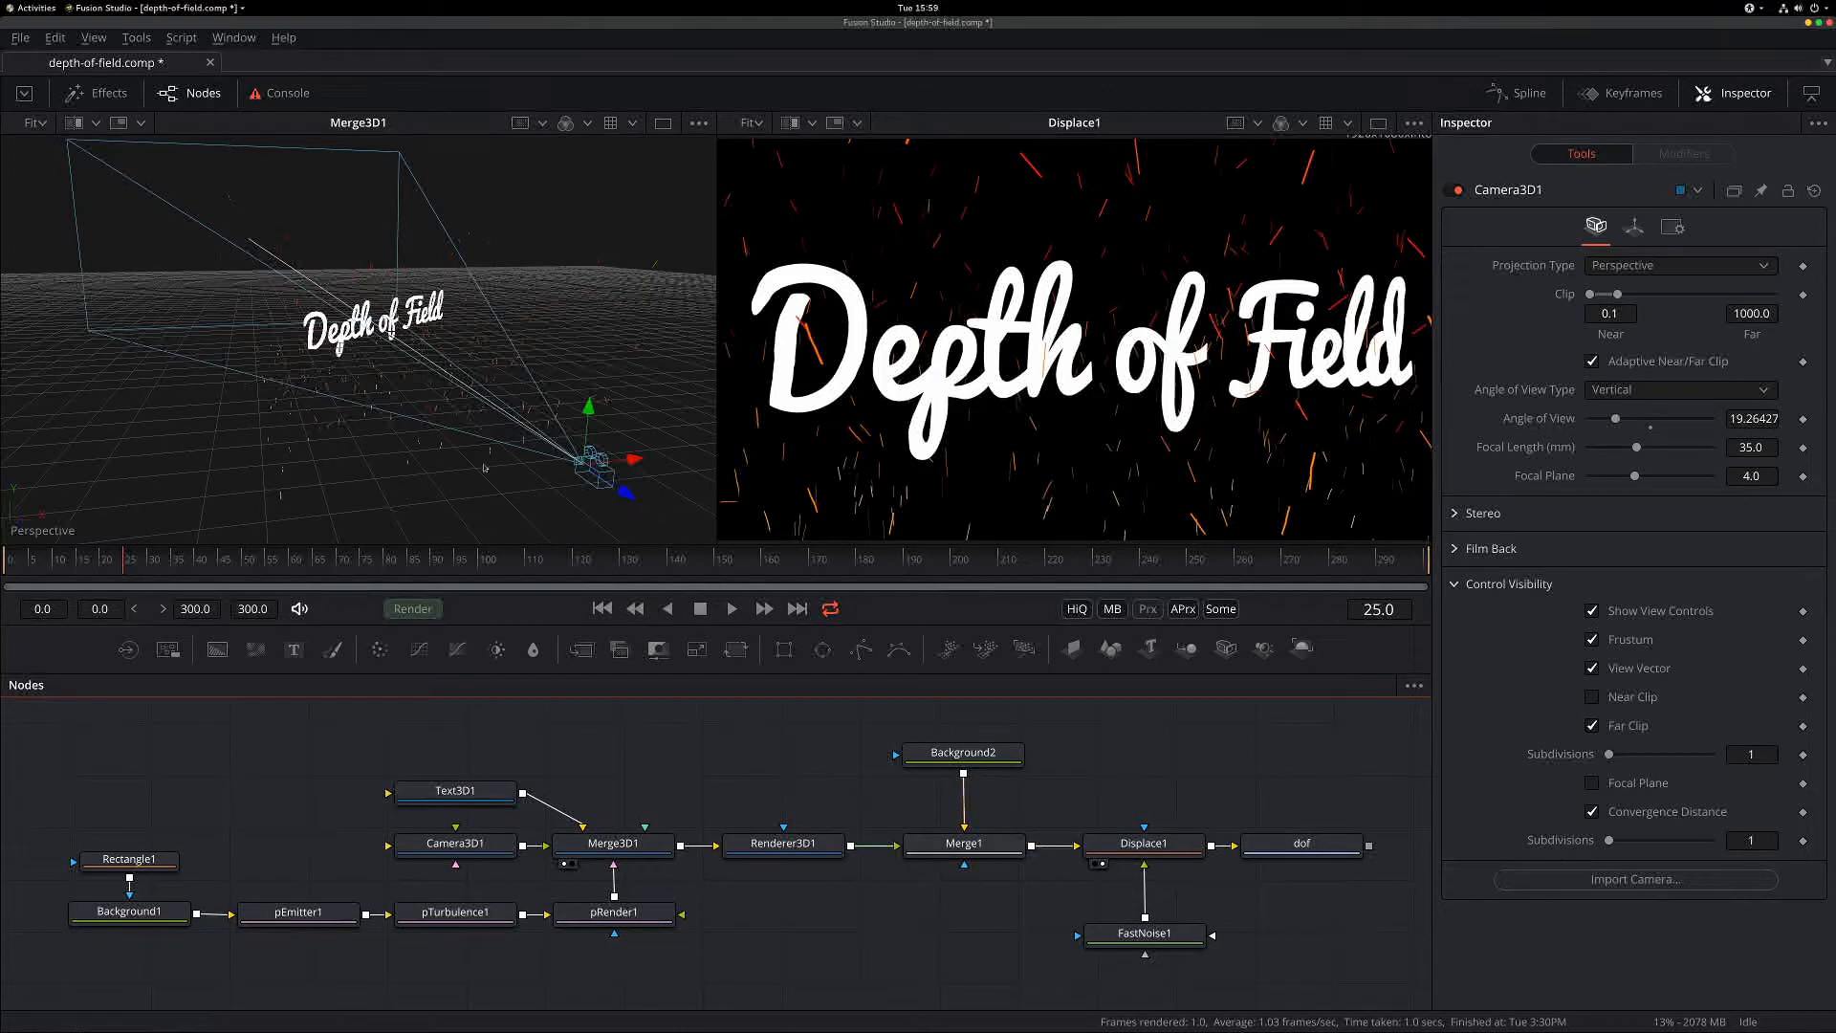
pyautogui.moveTo(400, 394)
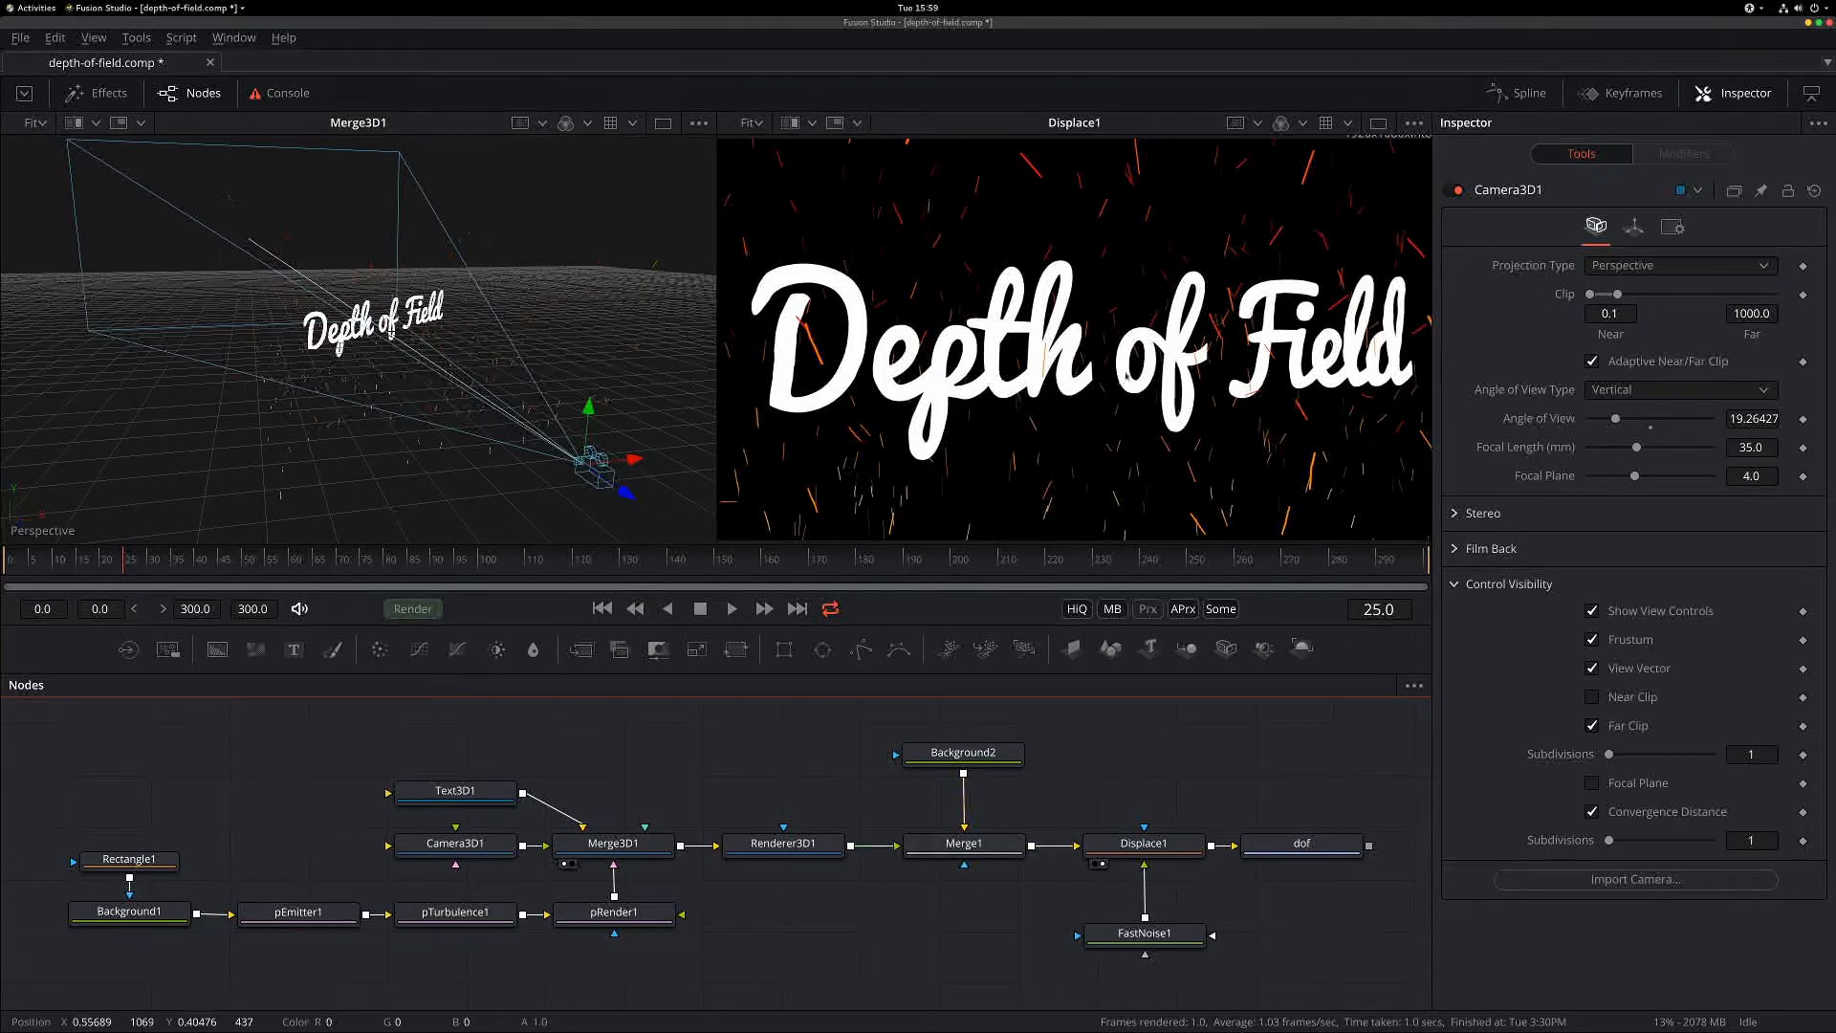
pyautogui.moveTo(1016, 581)
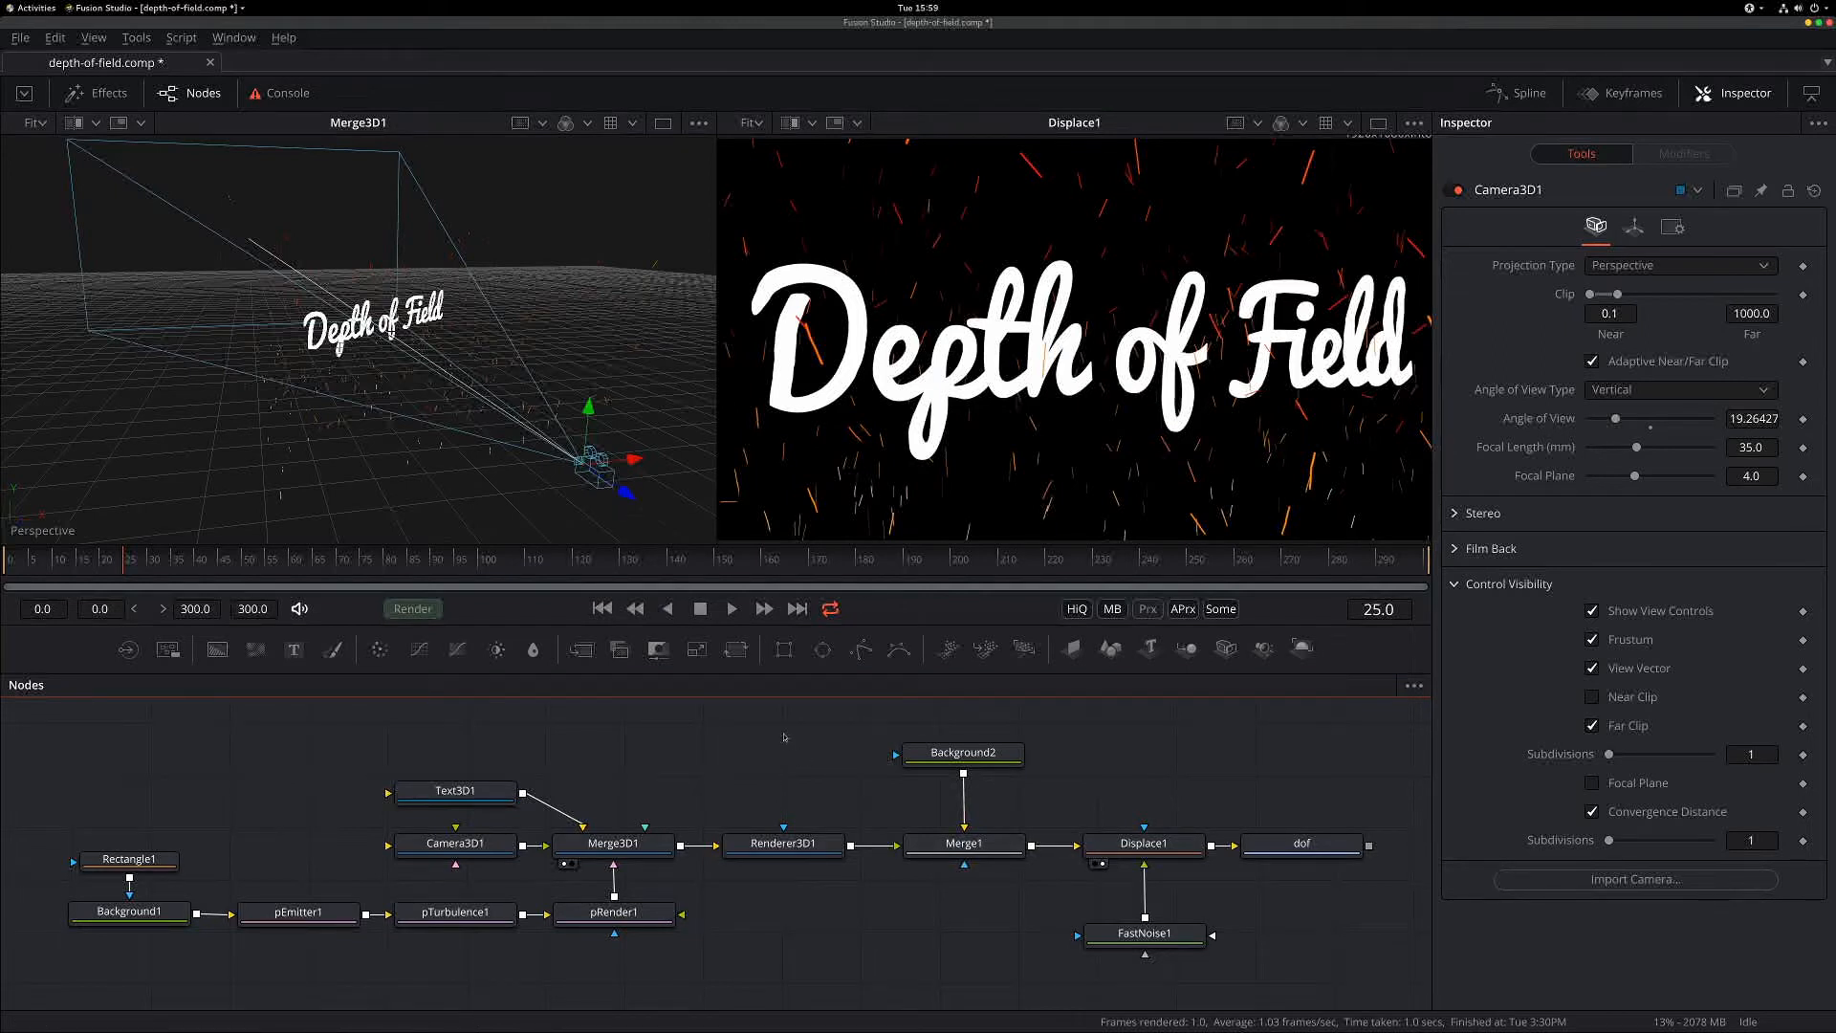
pyautogui.moveTo(491, 738)
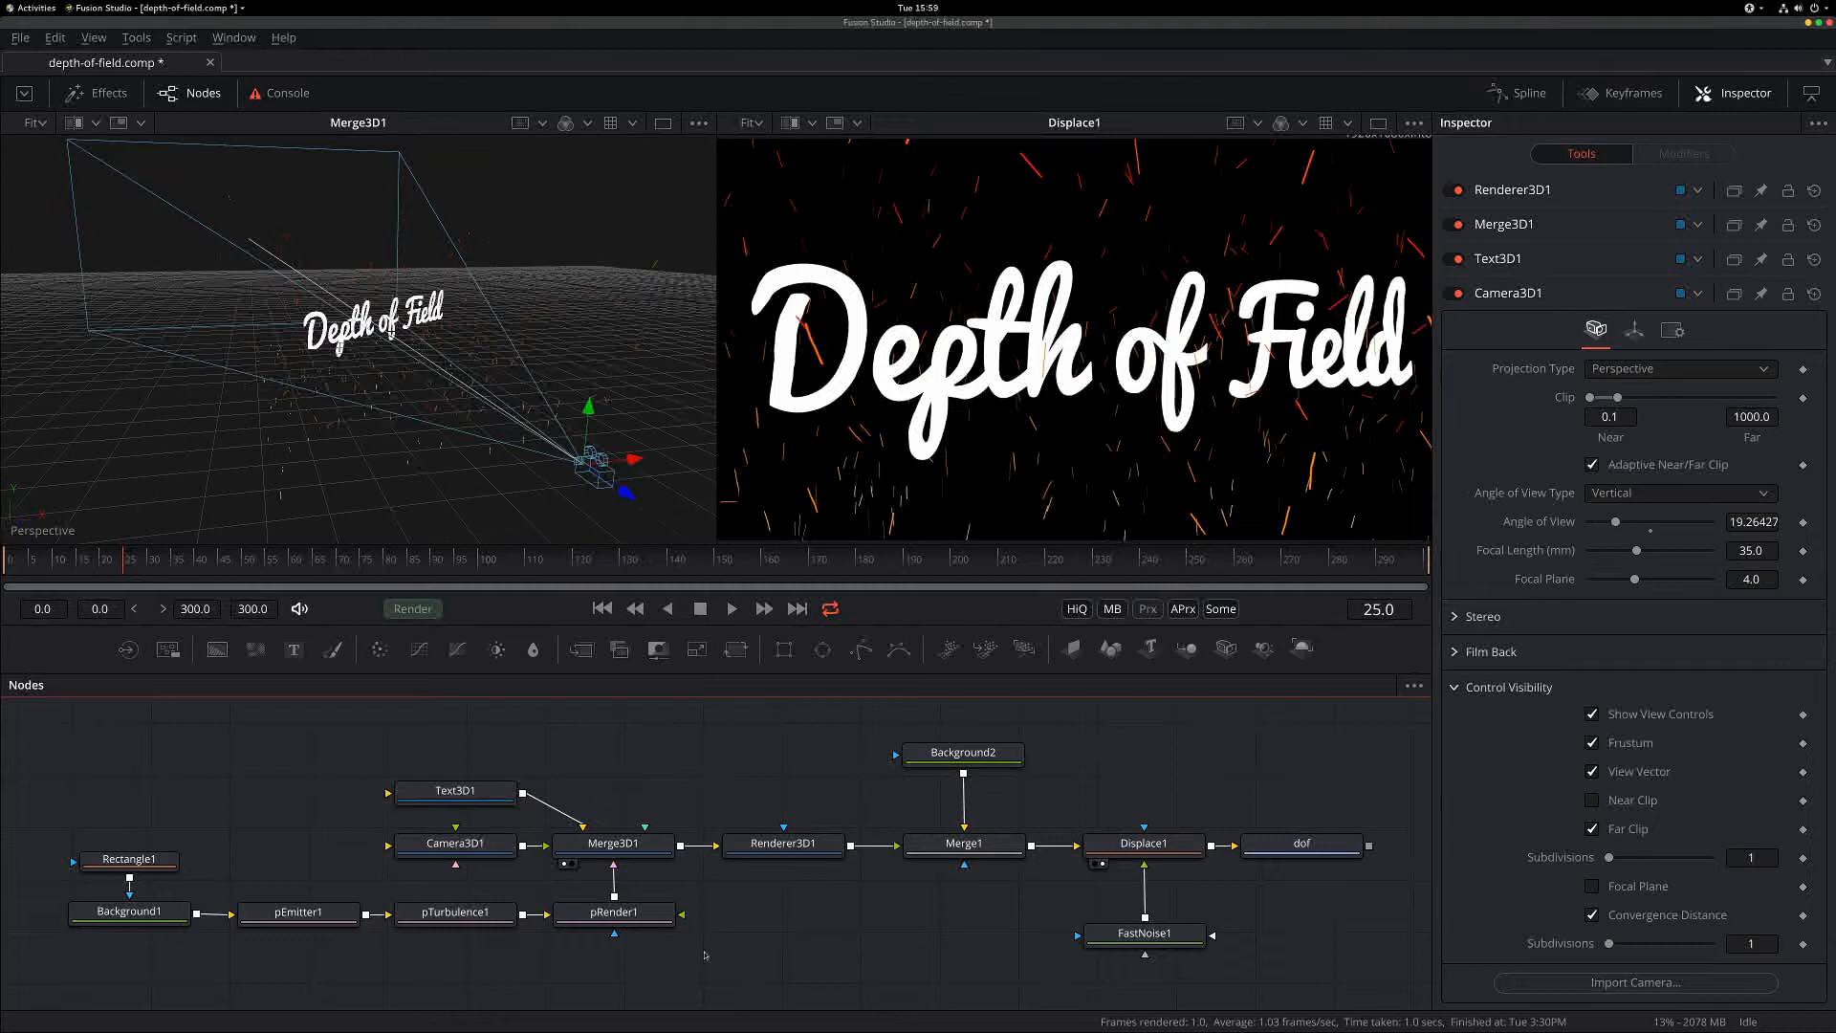
pyautogui.moveTo(832, 918)
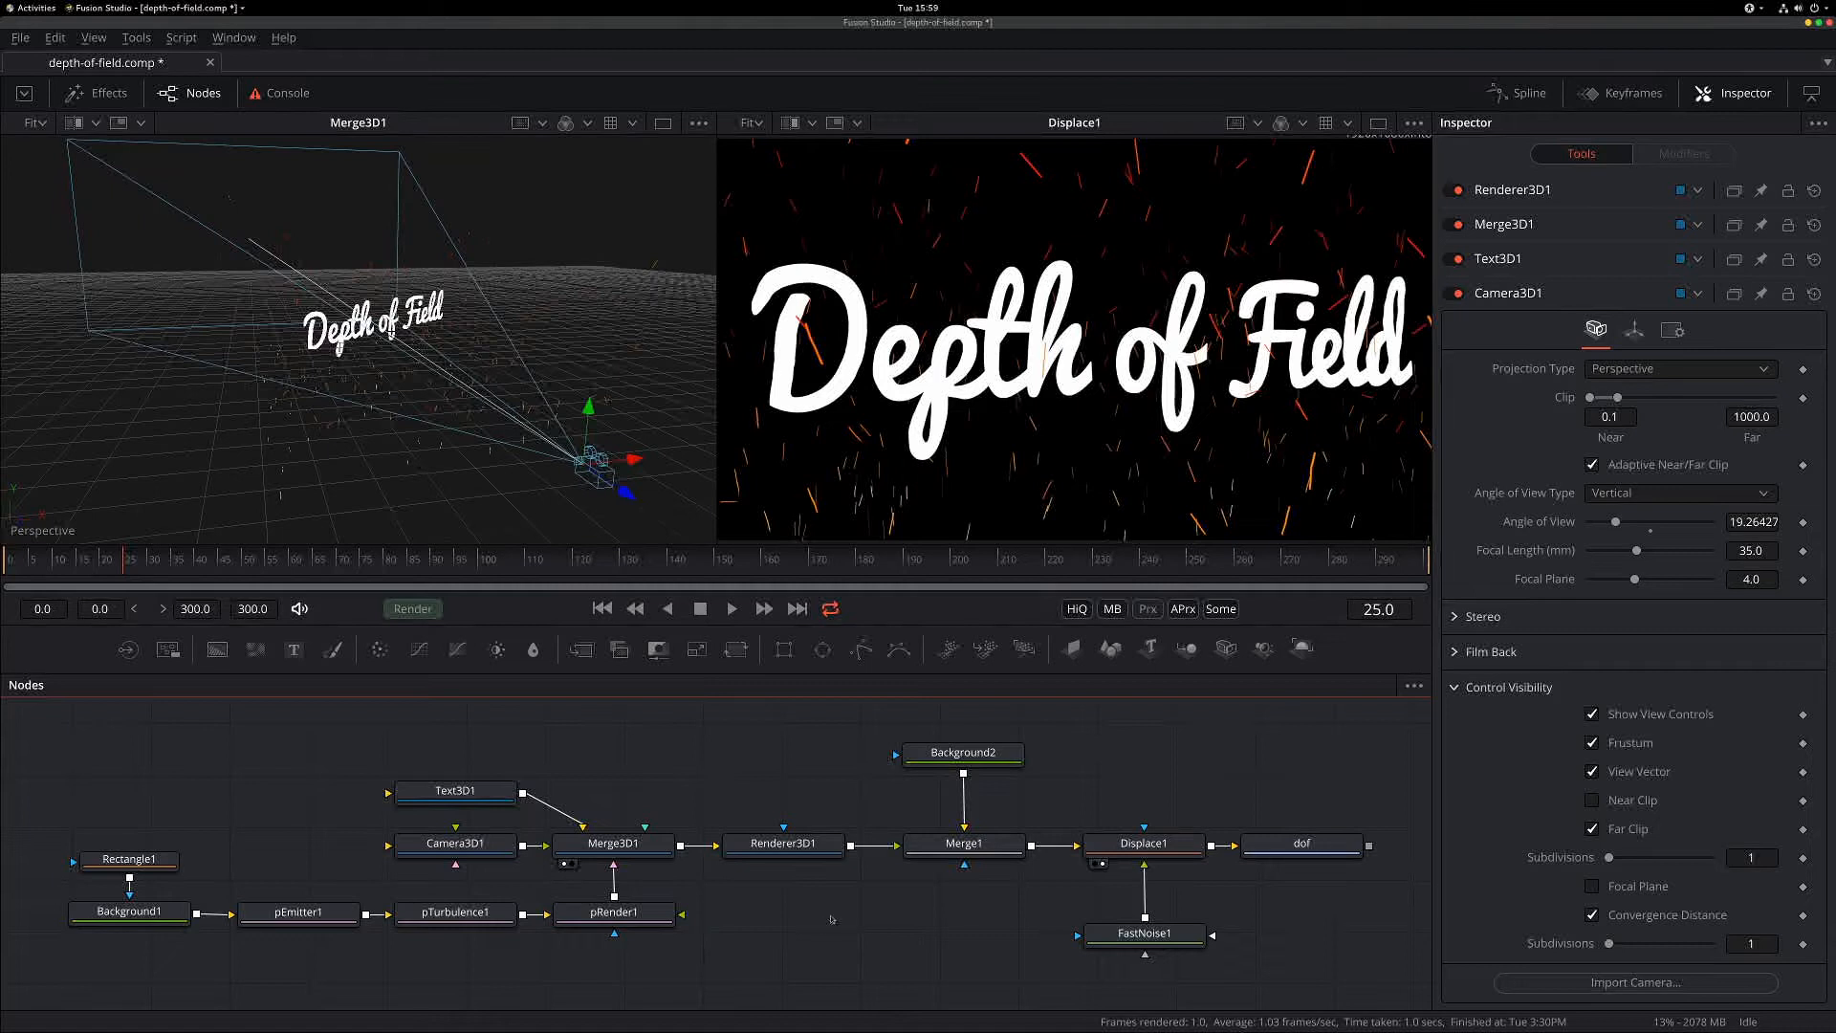
pyautogui.moveTo(784, 937)
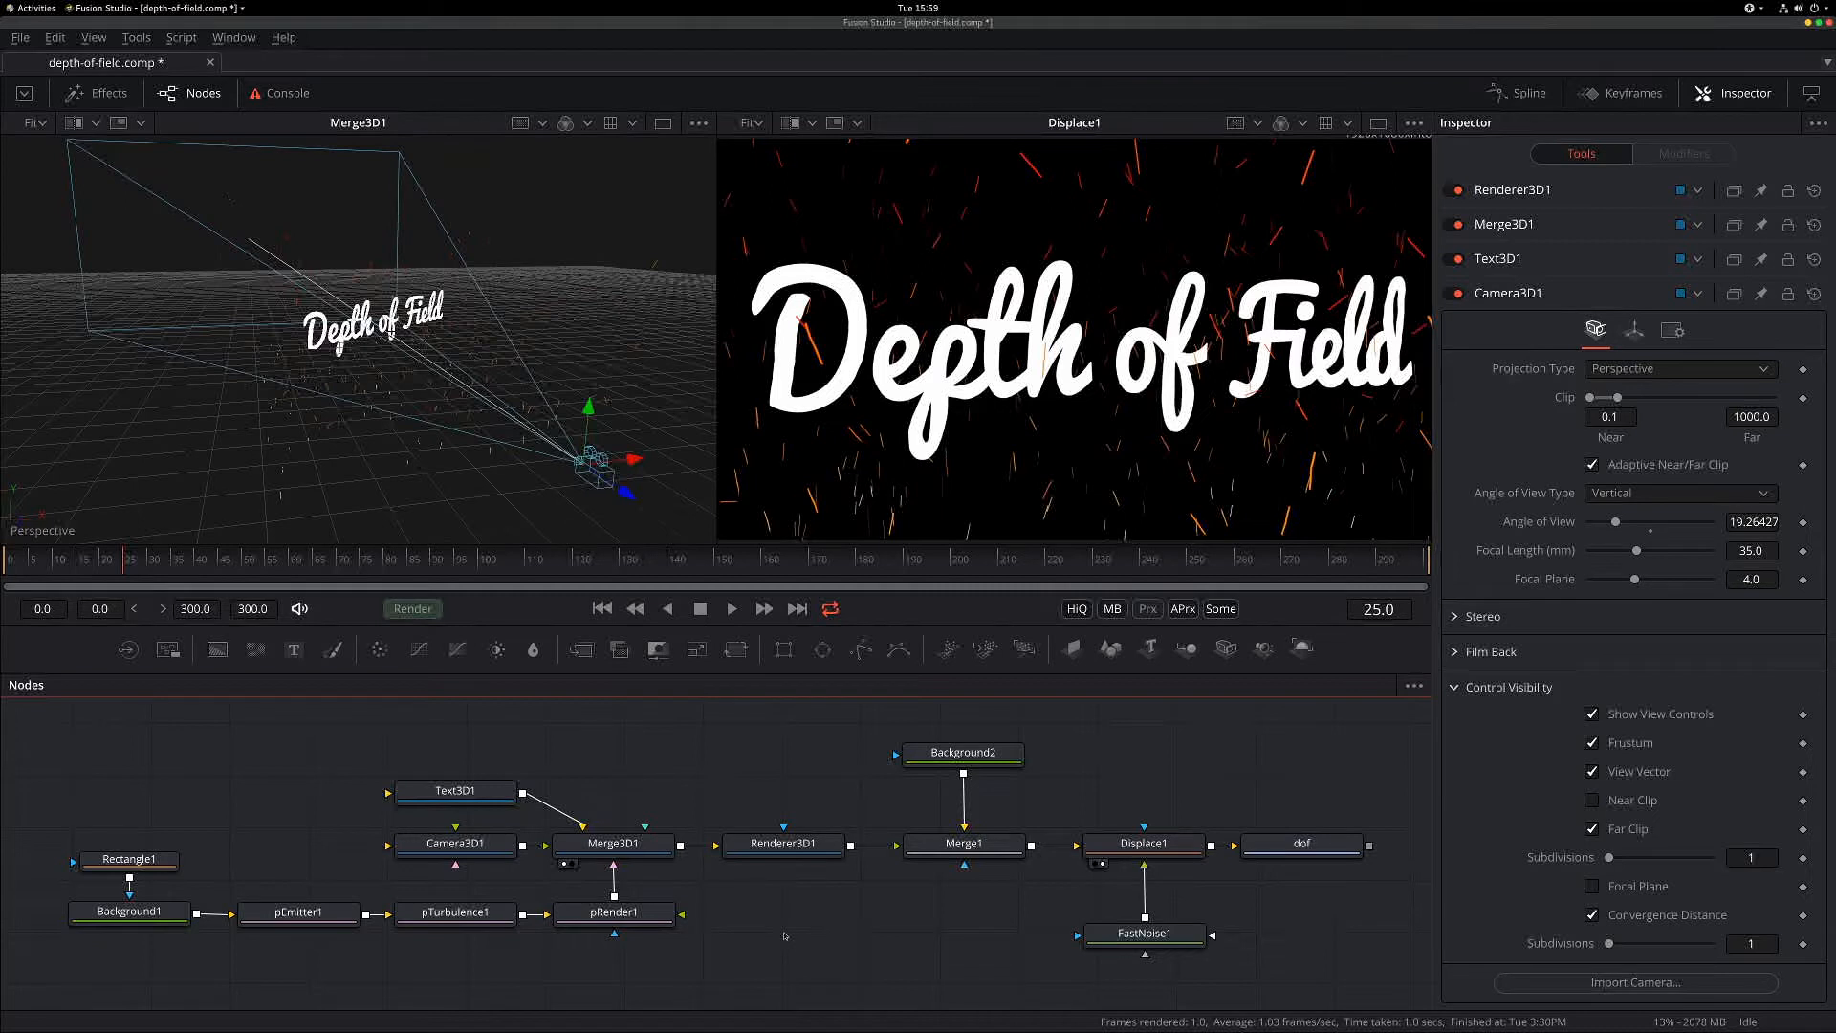
pyautogui.moveTo(758, 939)
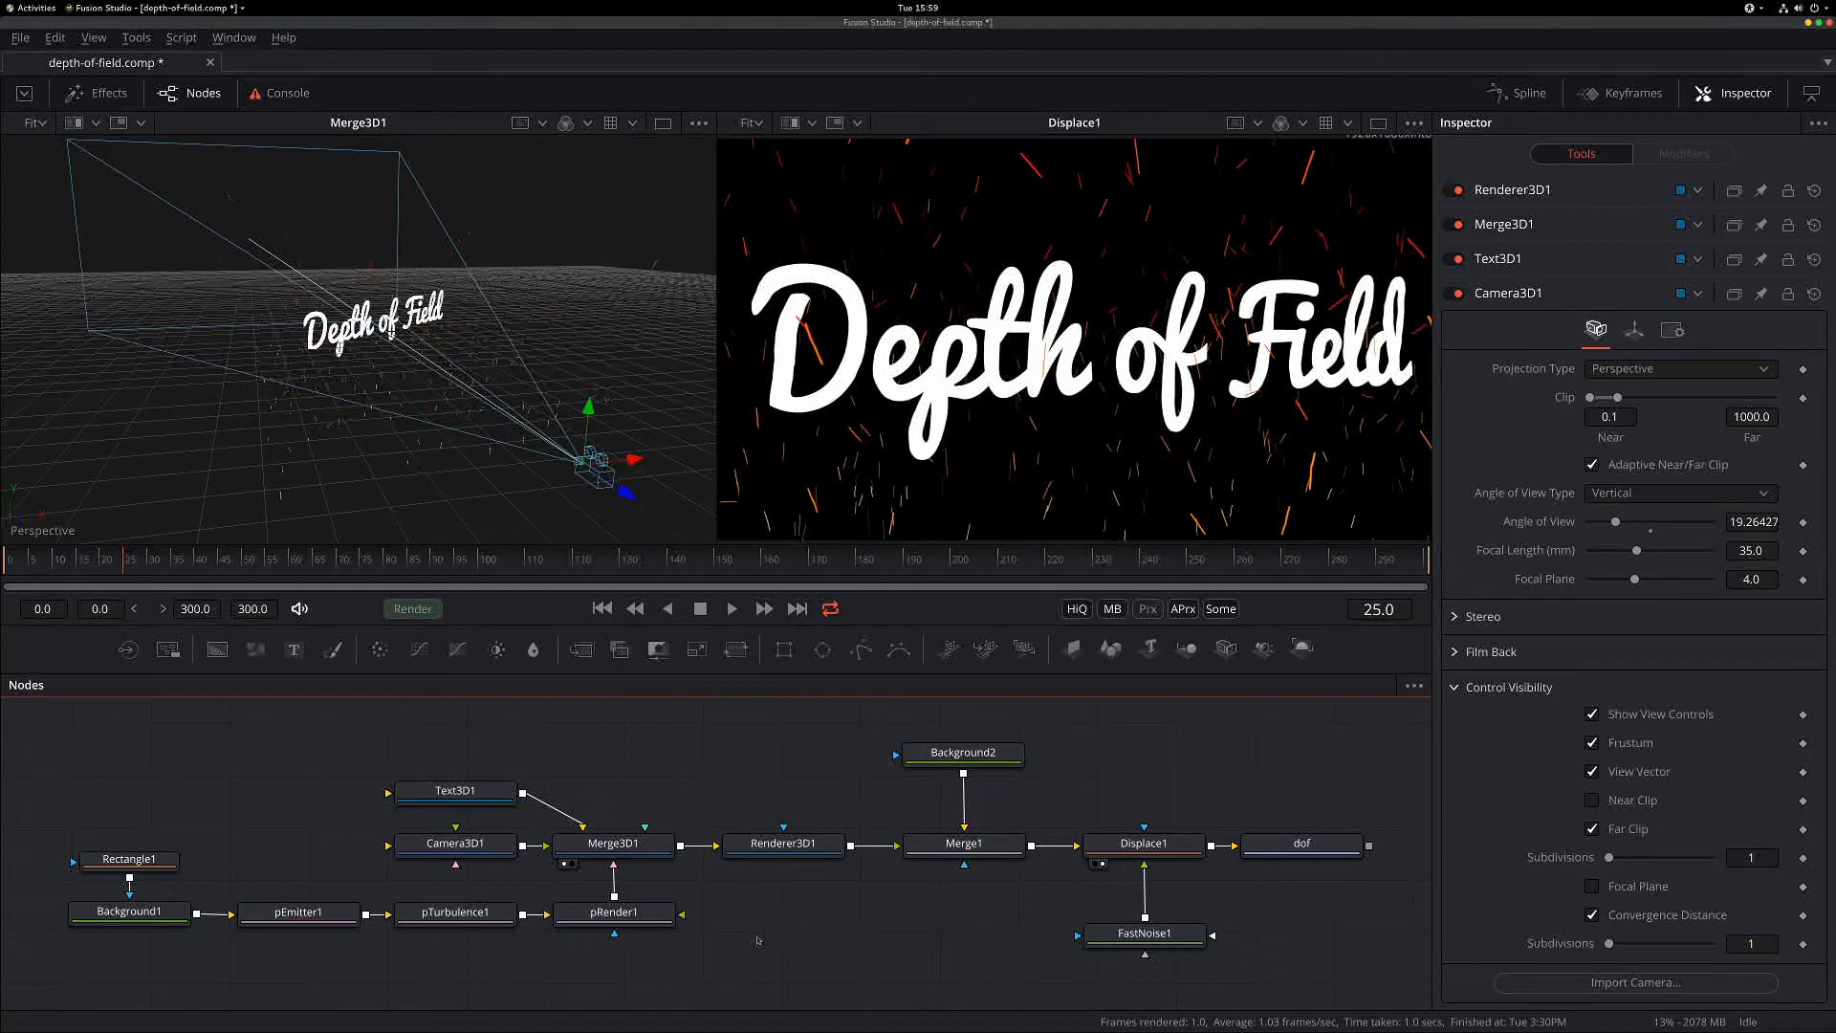
# - Switch Renderer3D1 to the OpenGL renderer and enable accumulation effects
pyautogui.click(782, 843)
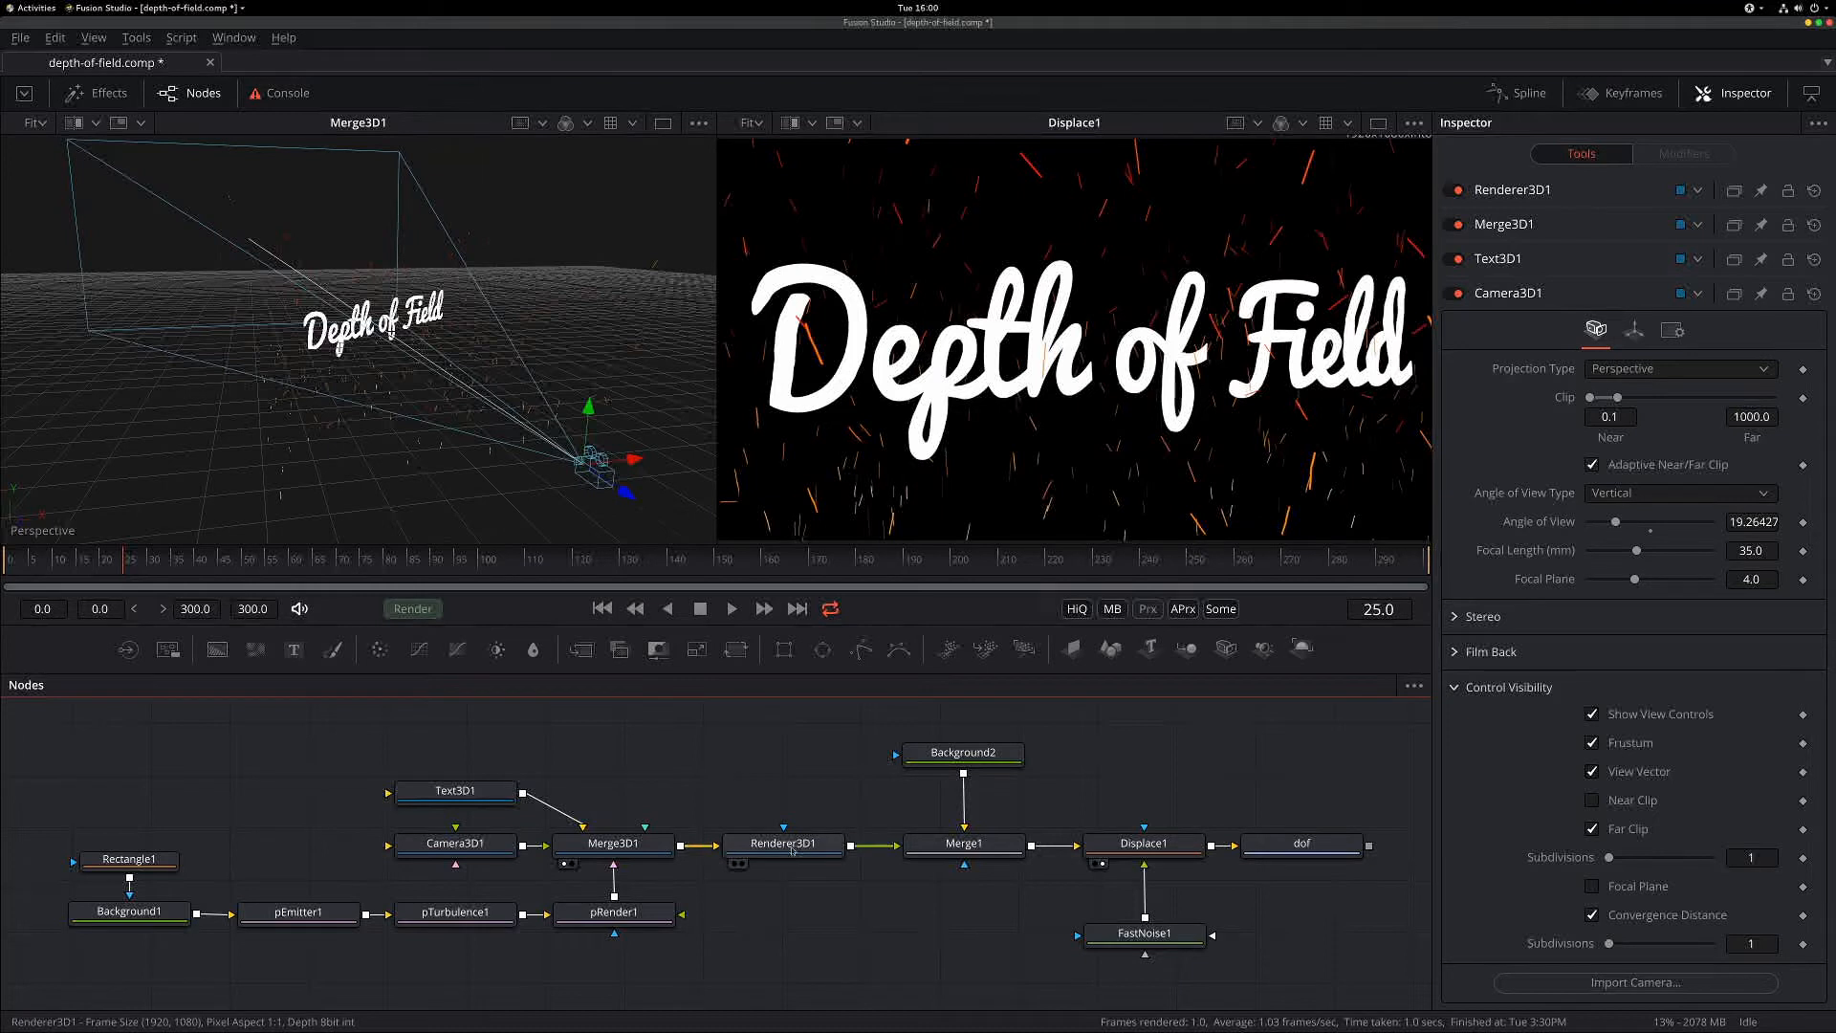
pyautogui.click(782, 844)
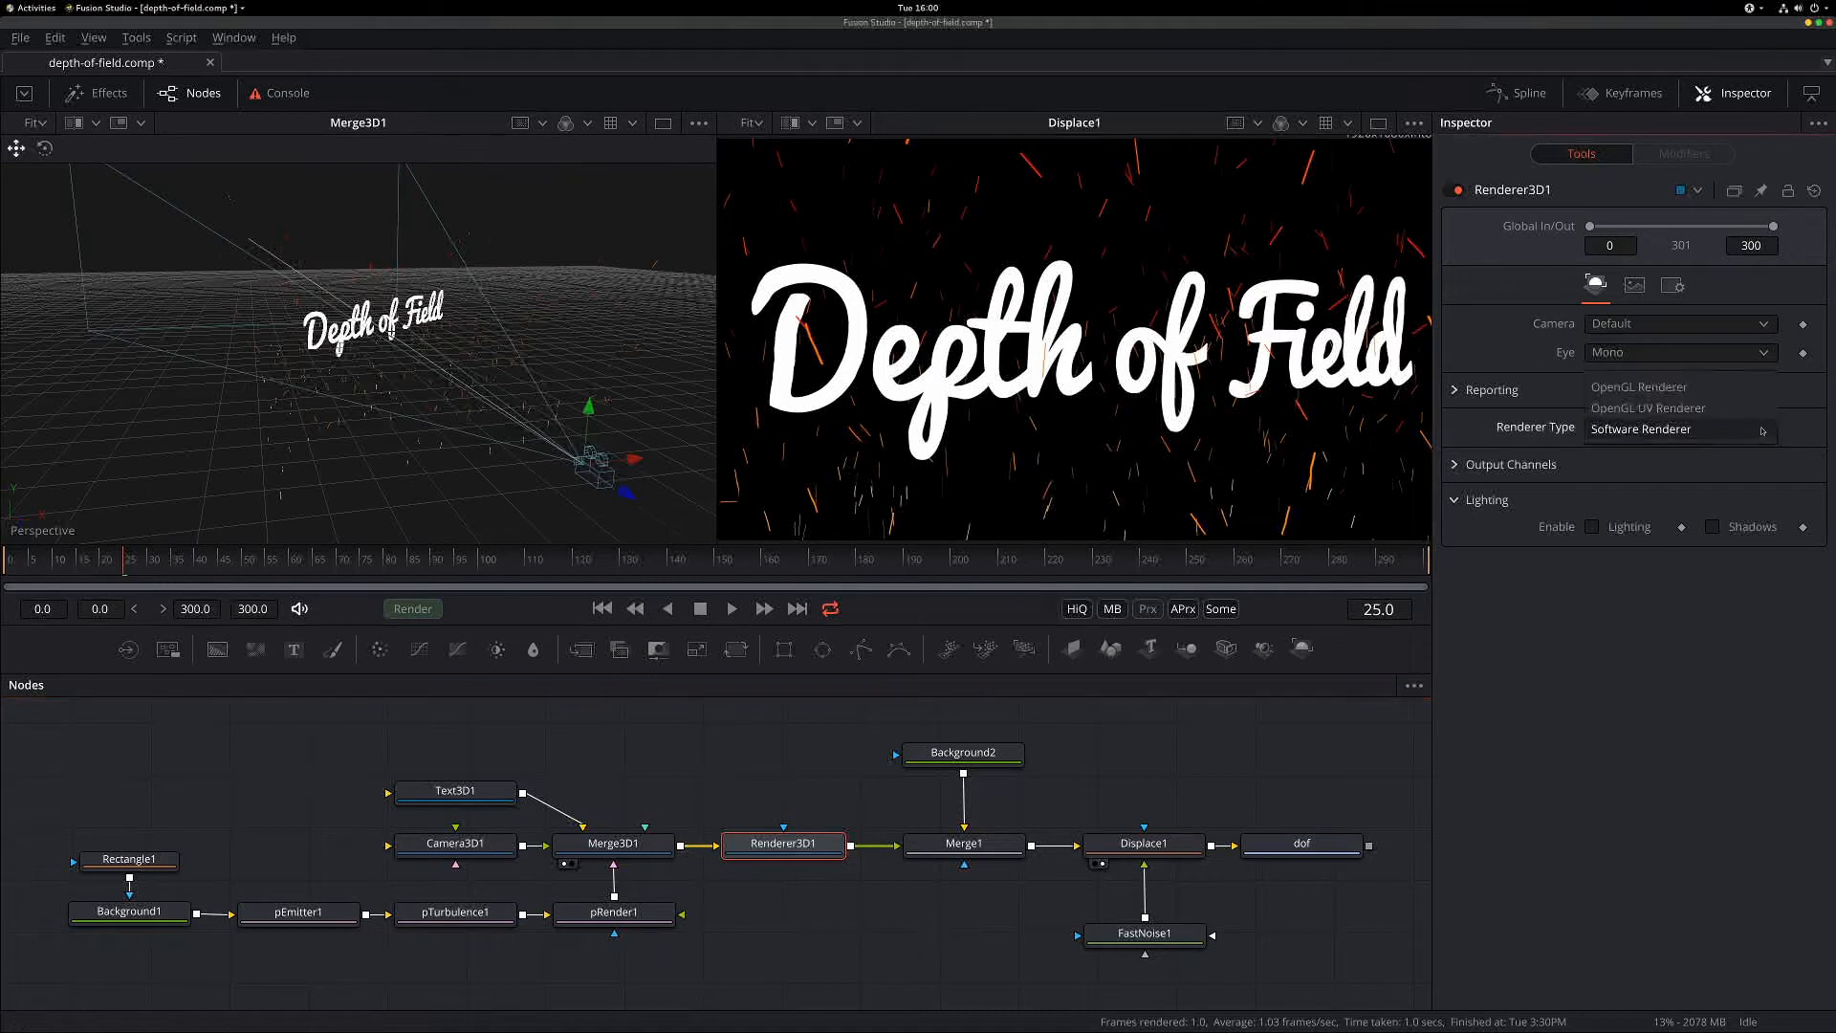
pyautogui.click(1639, 386)
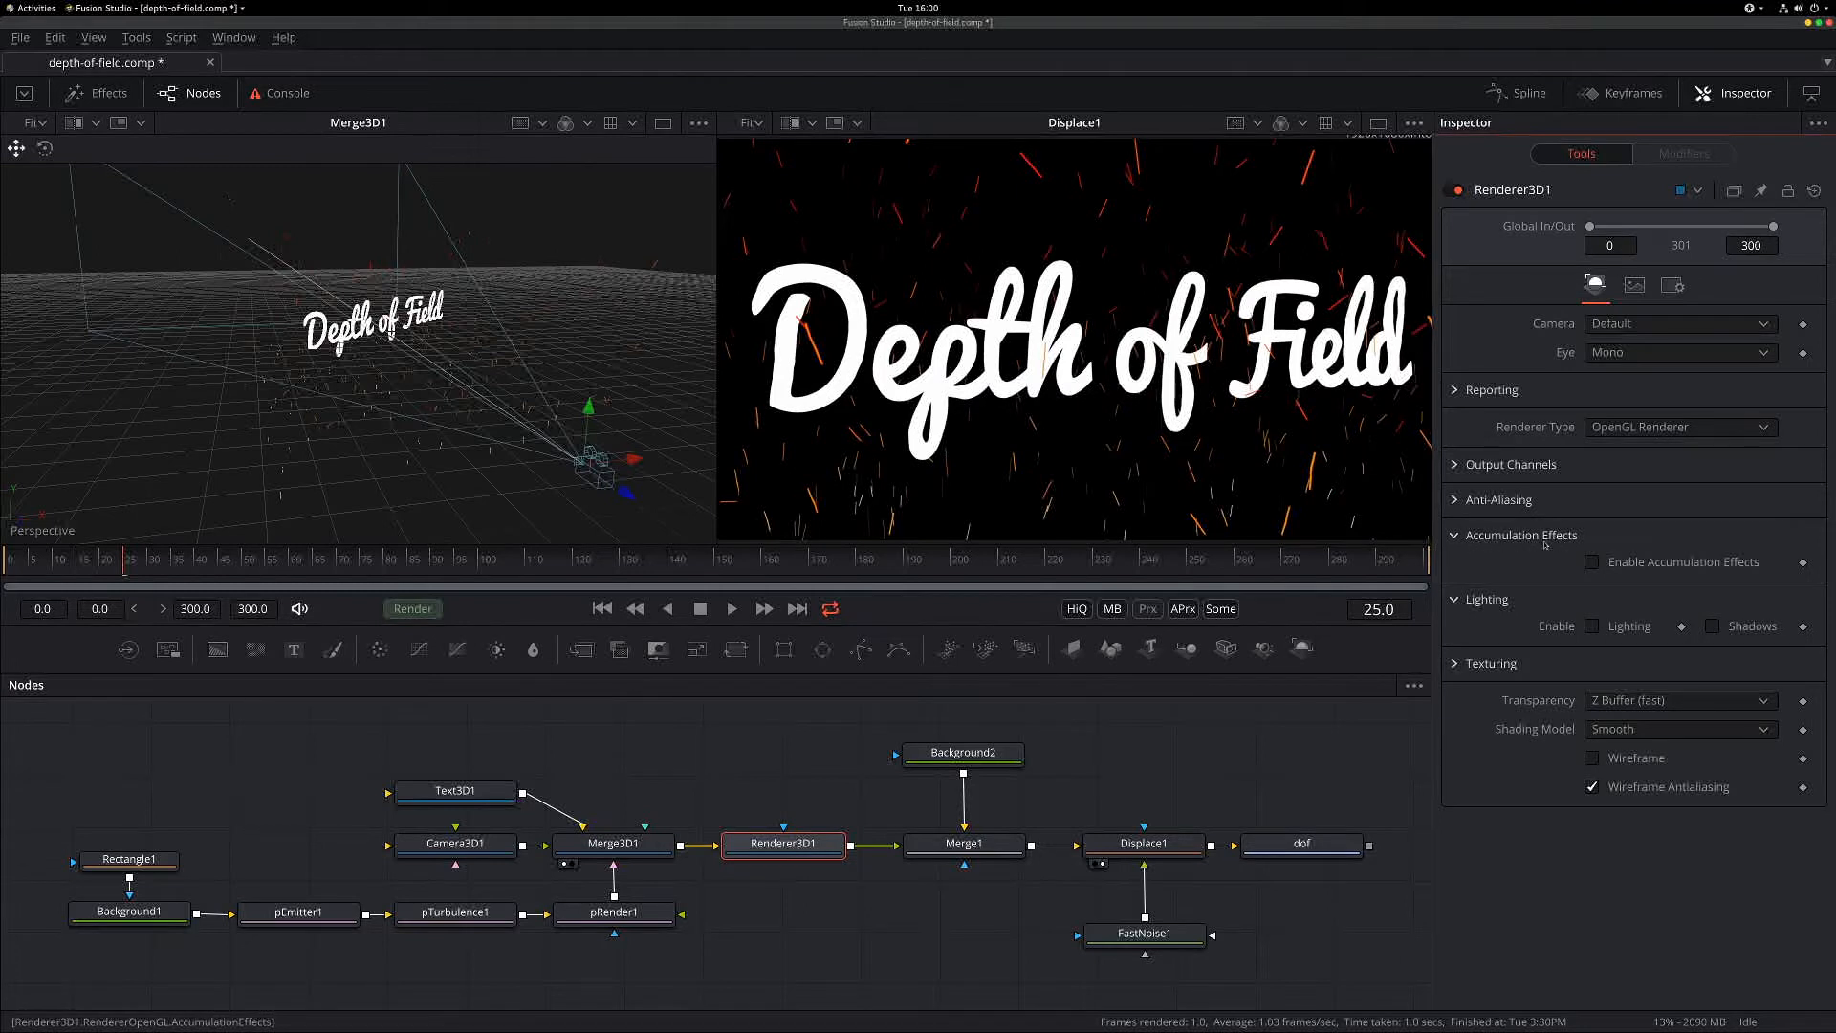
pyautogui.click(1593, 562)
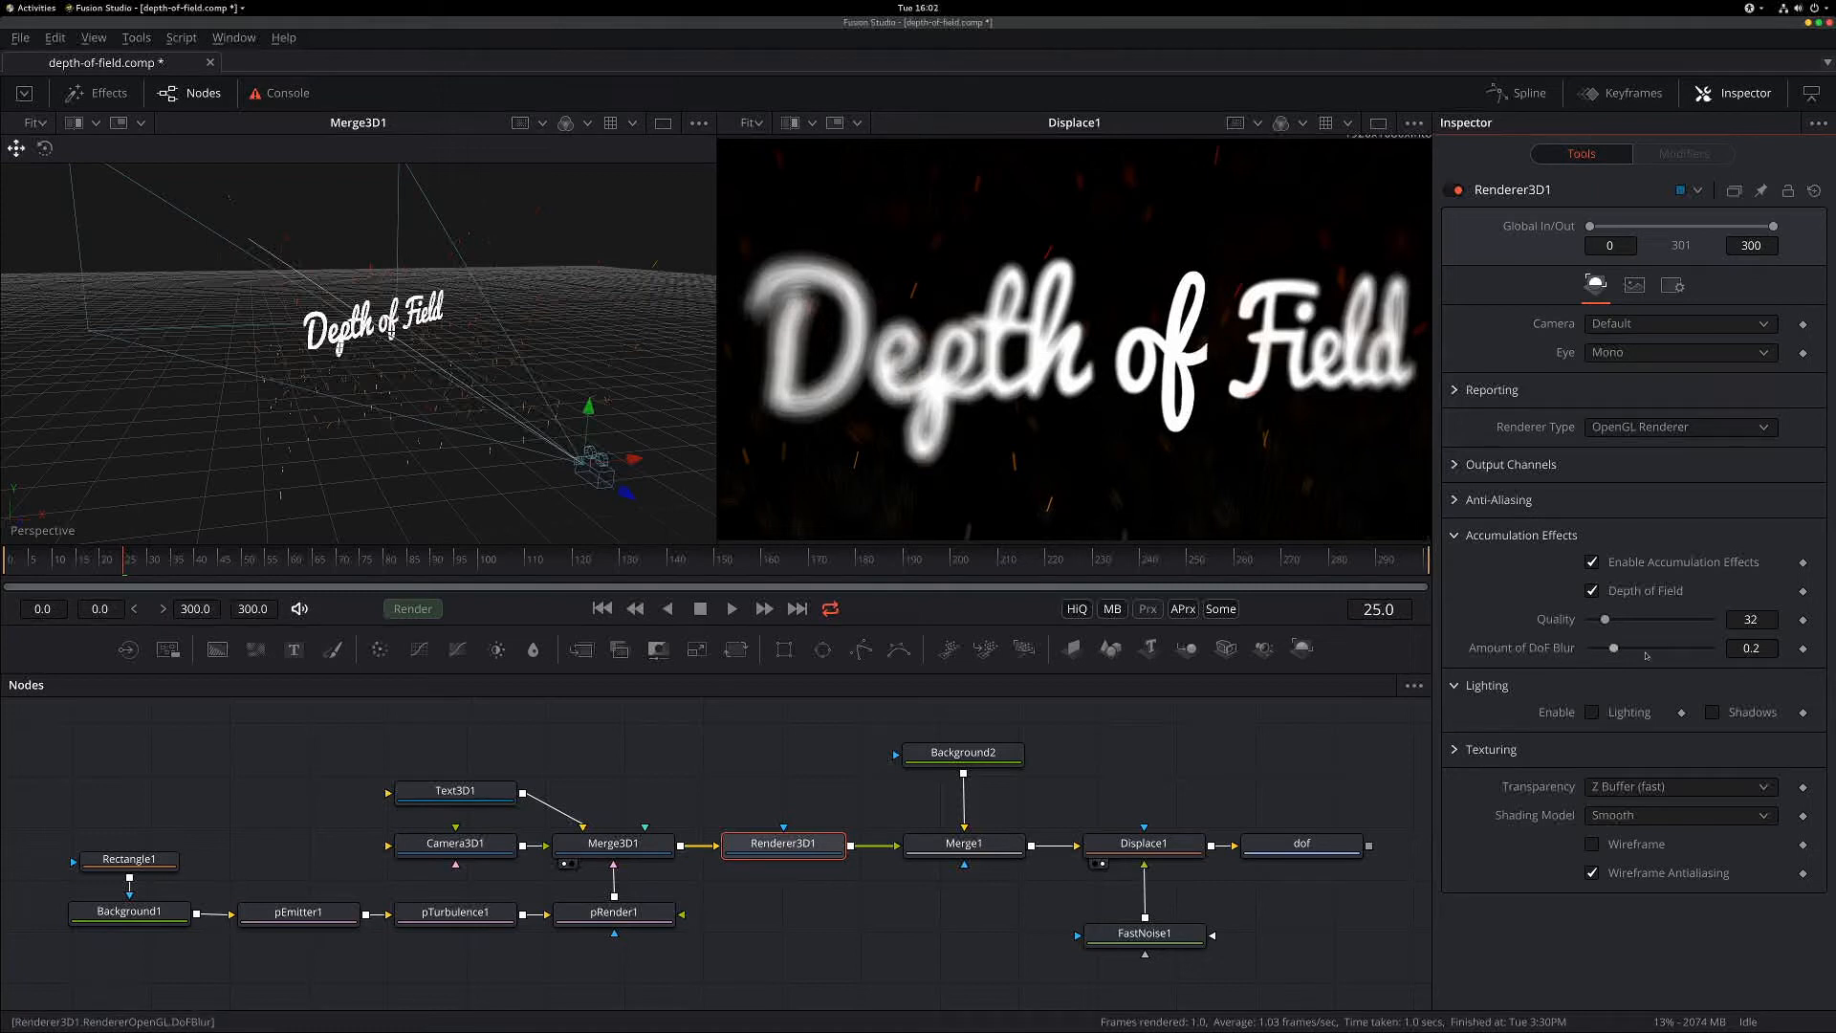
pyautogui.moveTo(1645, 655)
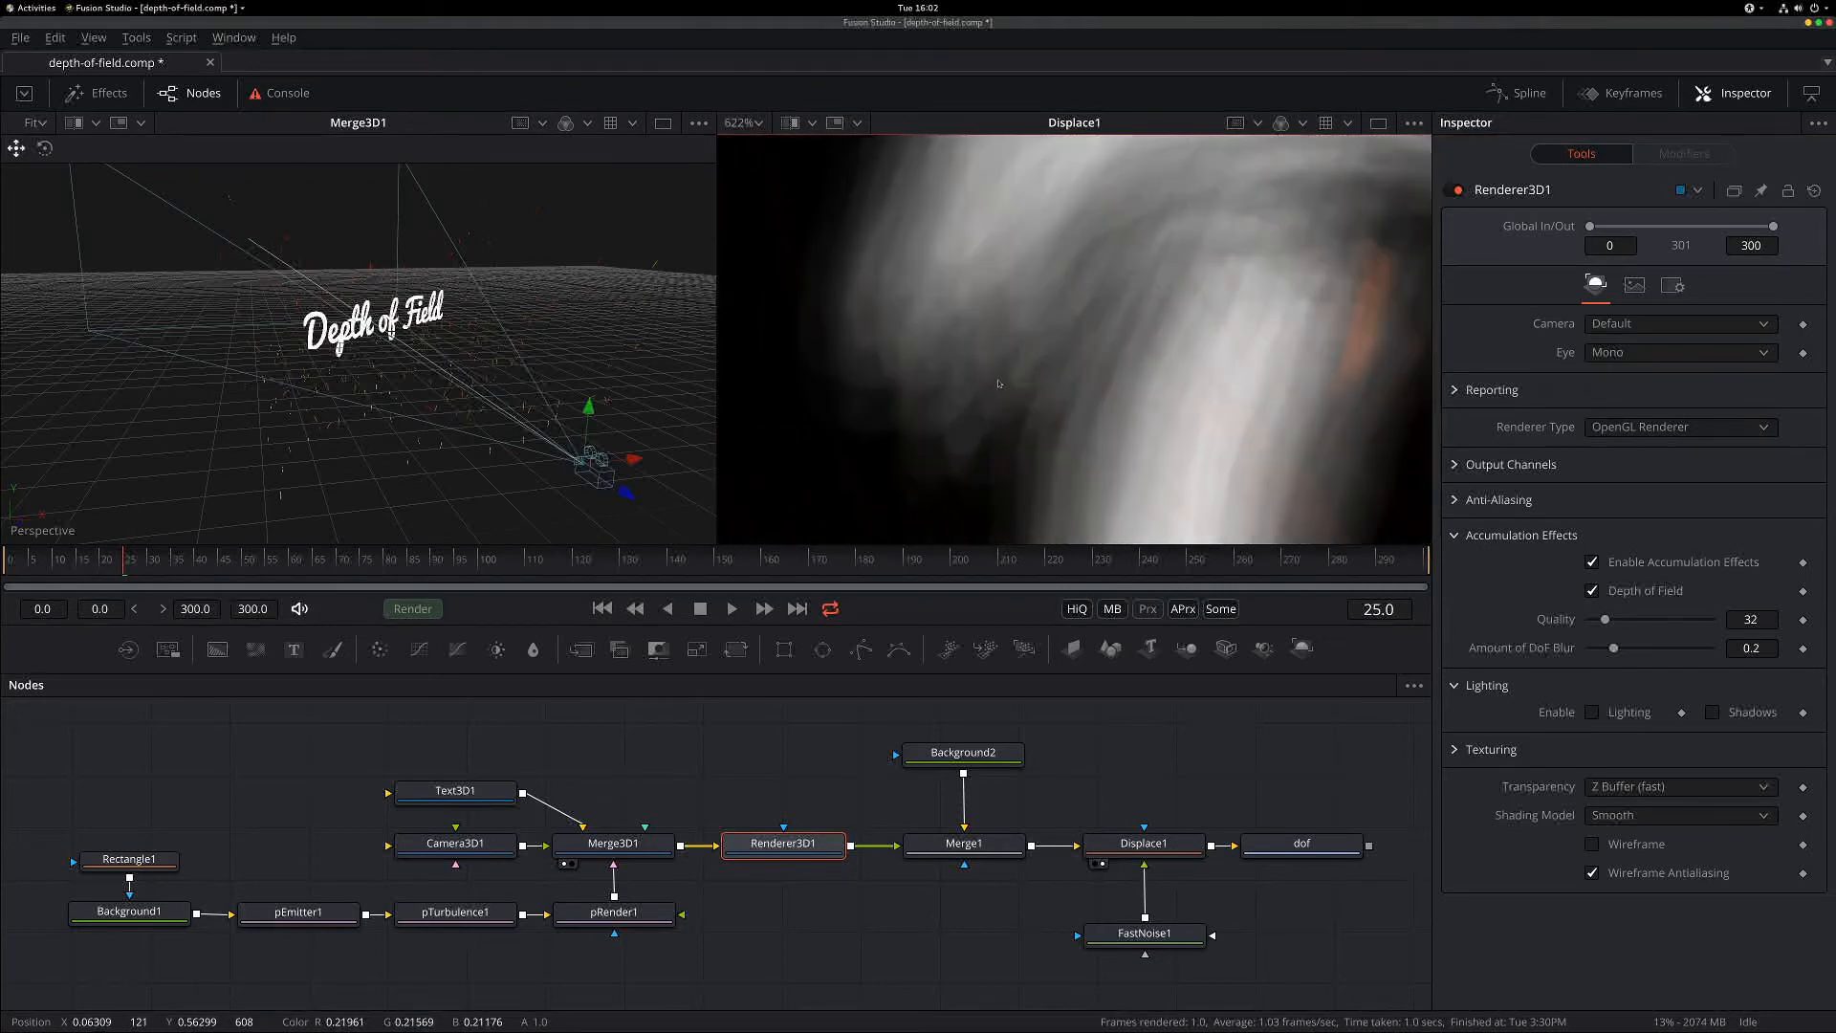
# - Enable depth of field under Accumulation Effects and raise its quality to 100
pyautogui.scroll(-3)
pyautogui.write('100')
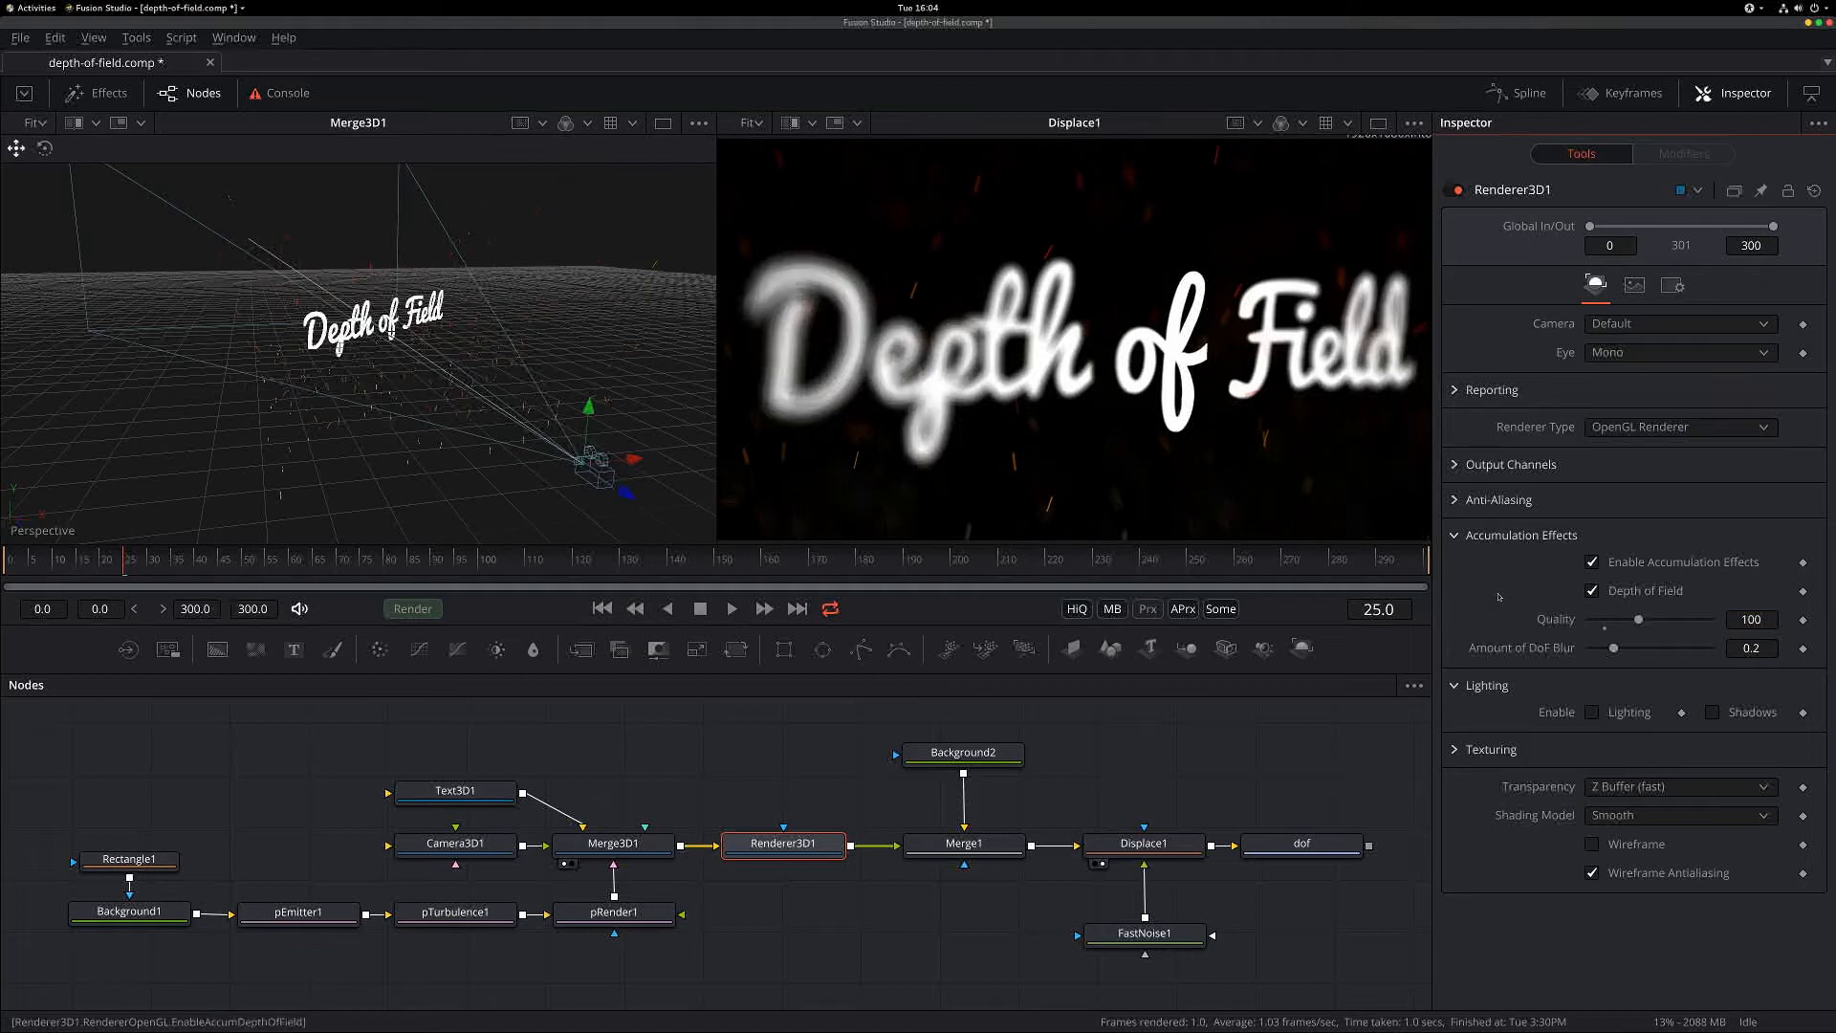
pyautogui.moveTo(1182, 468)
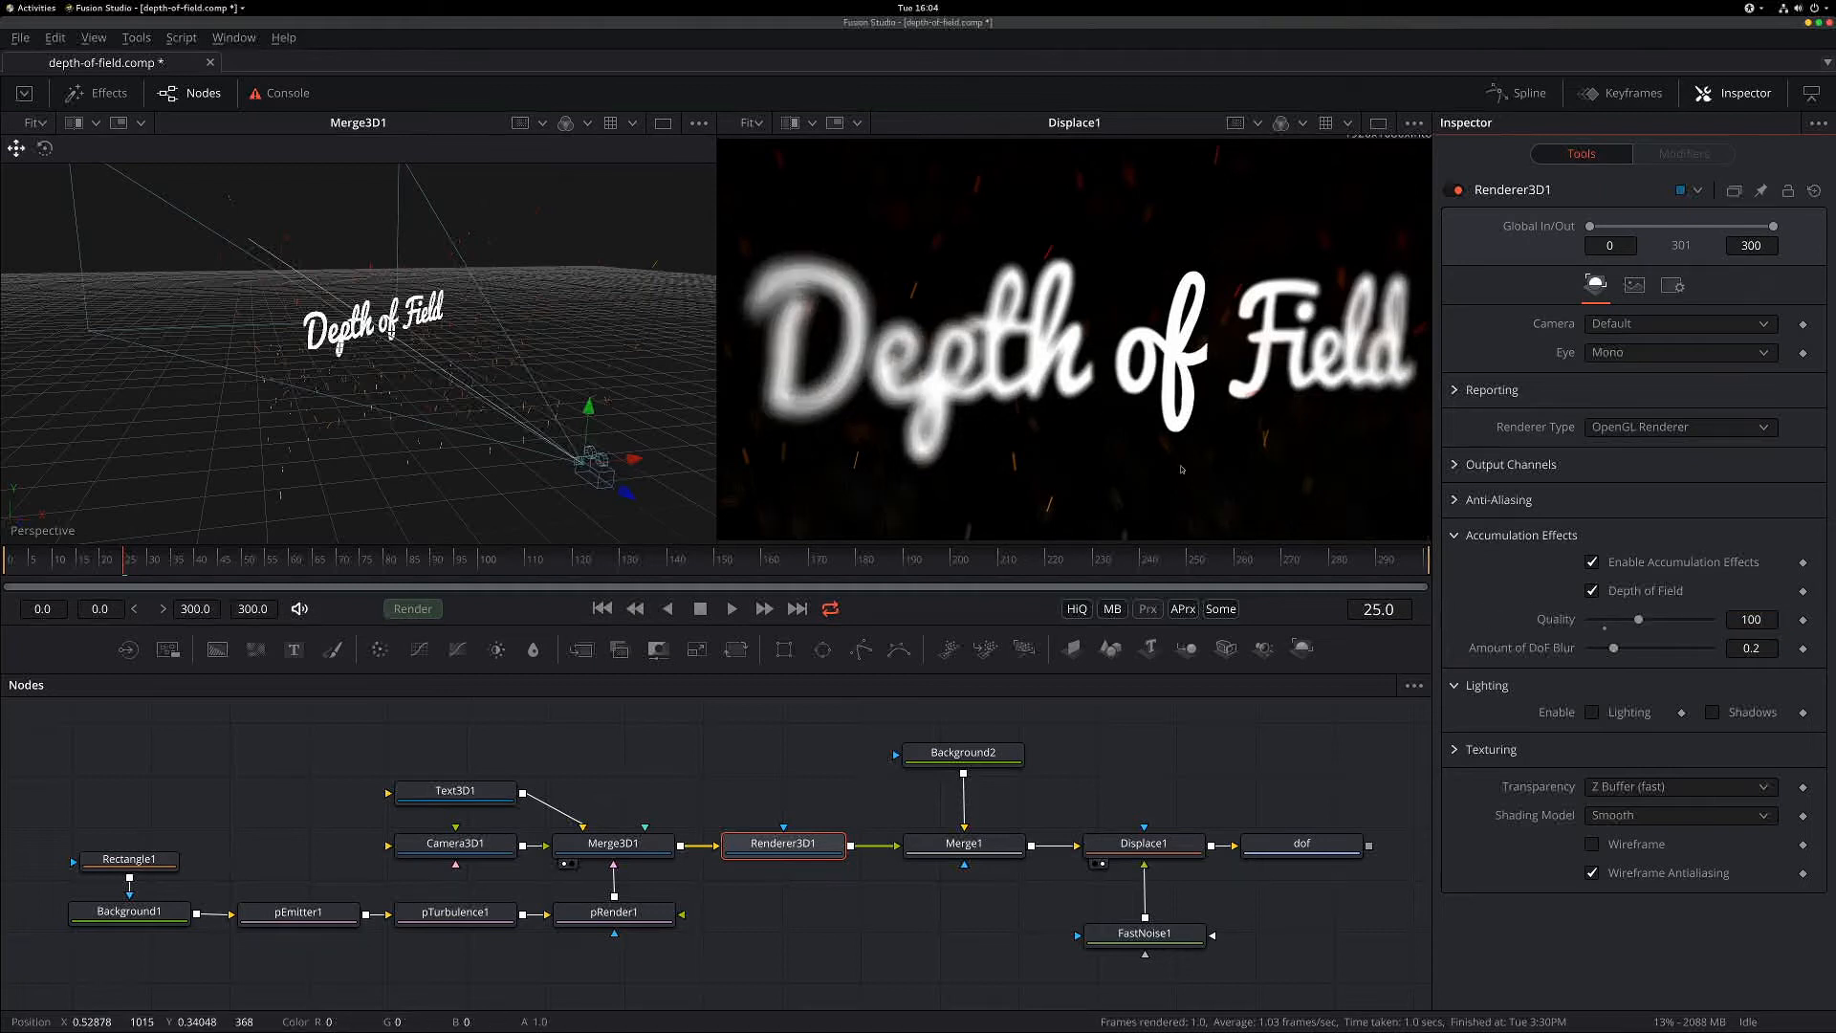
pyautogui.moveTo(461, 518)
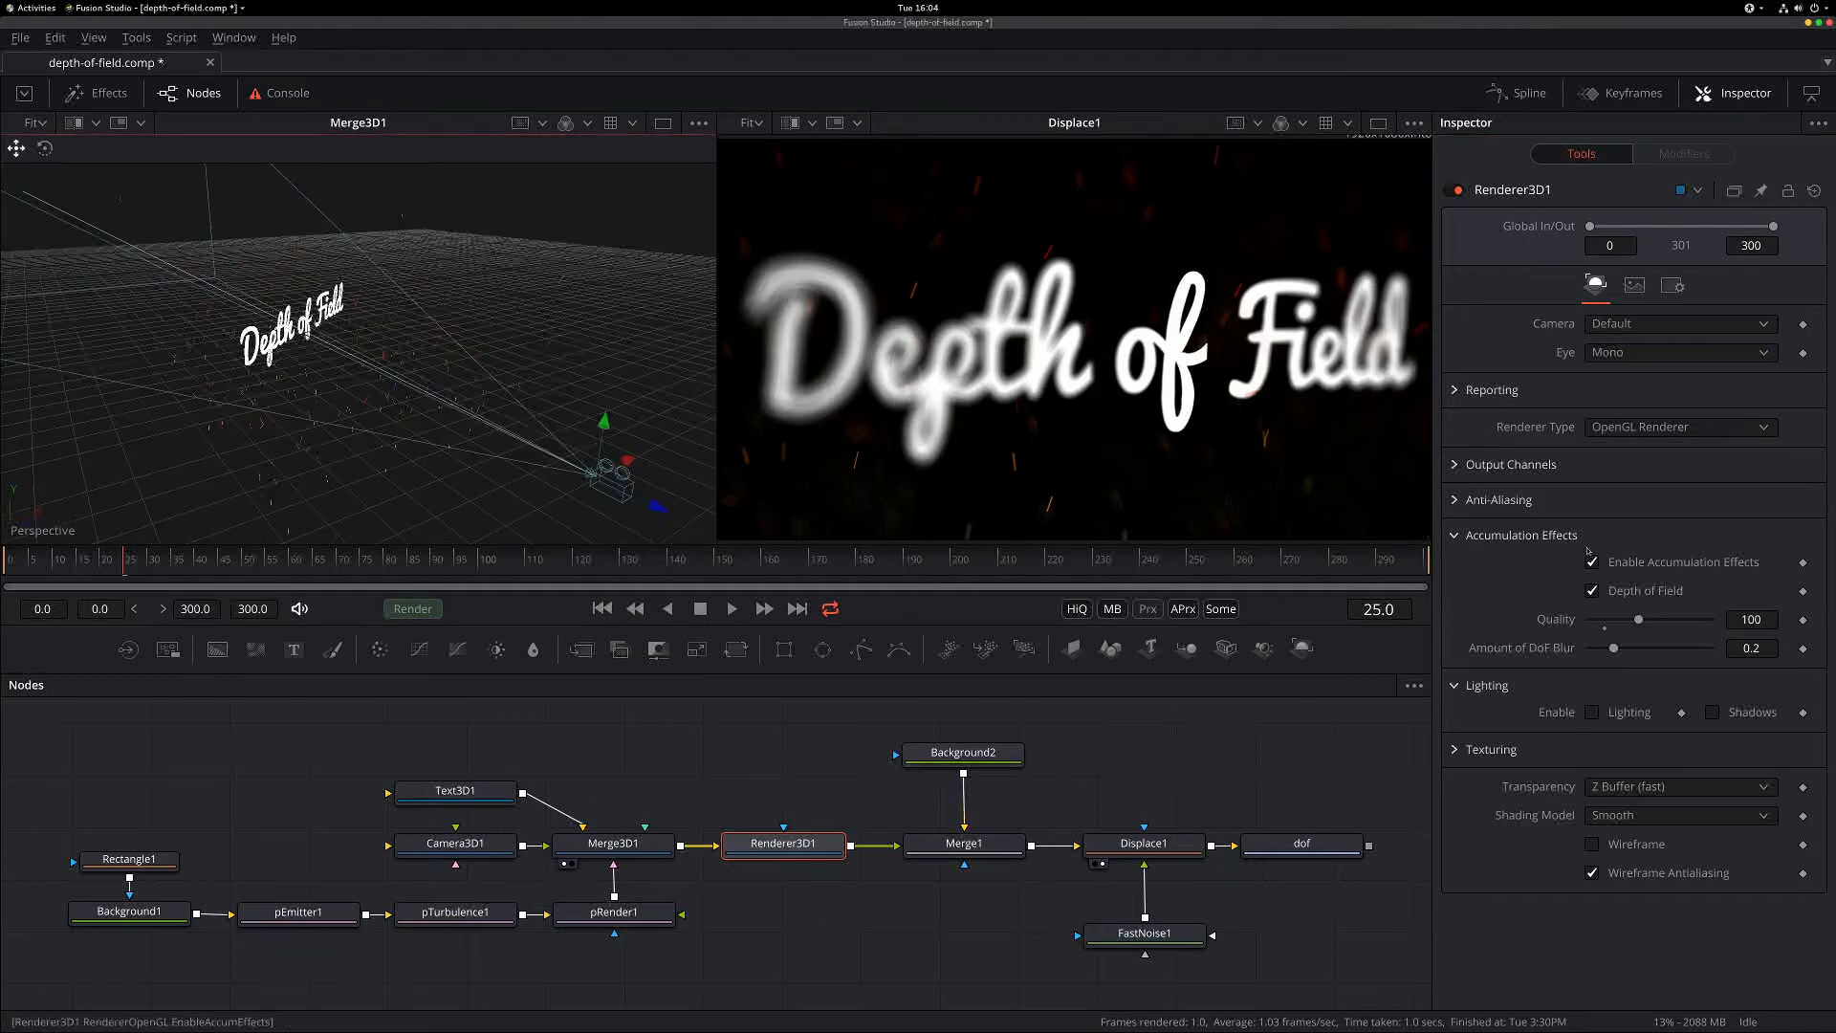
pyautogui.moveTo(765, 801)
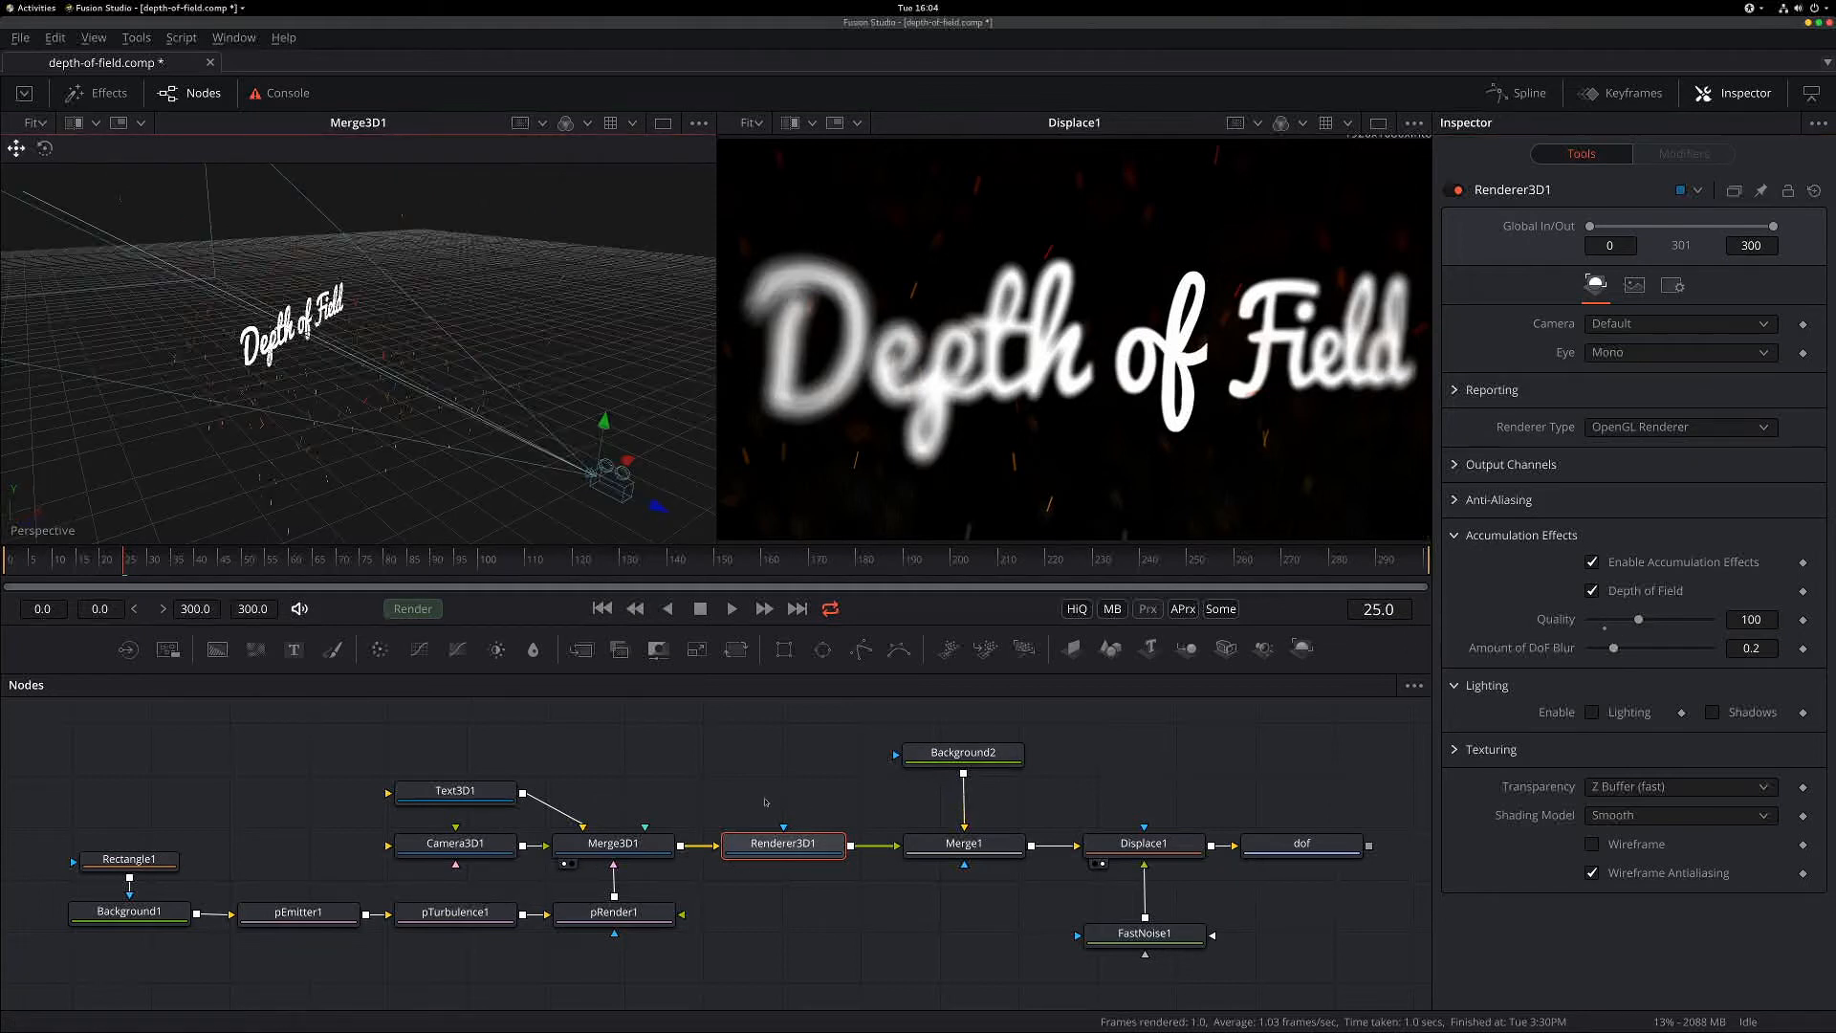
# - Show Camera3D1's focal plane in the scene and set the focal plane distance to about 3.887
pyautogui.click(455, 844)
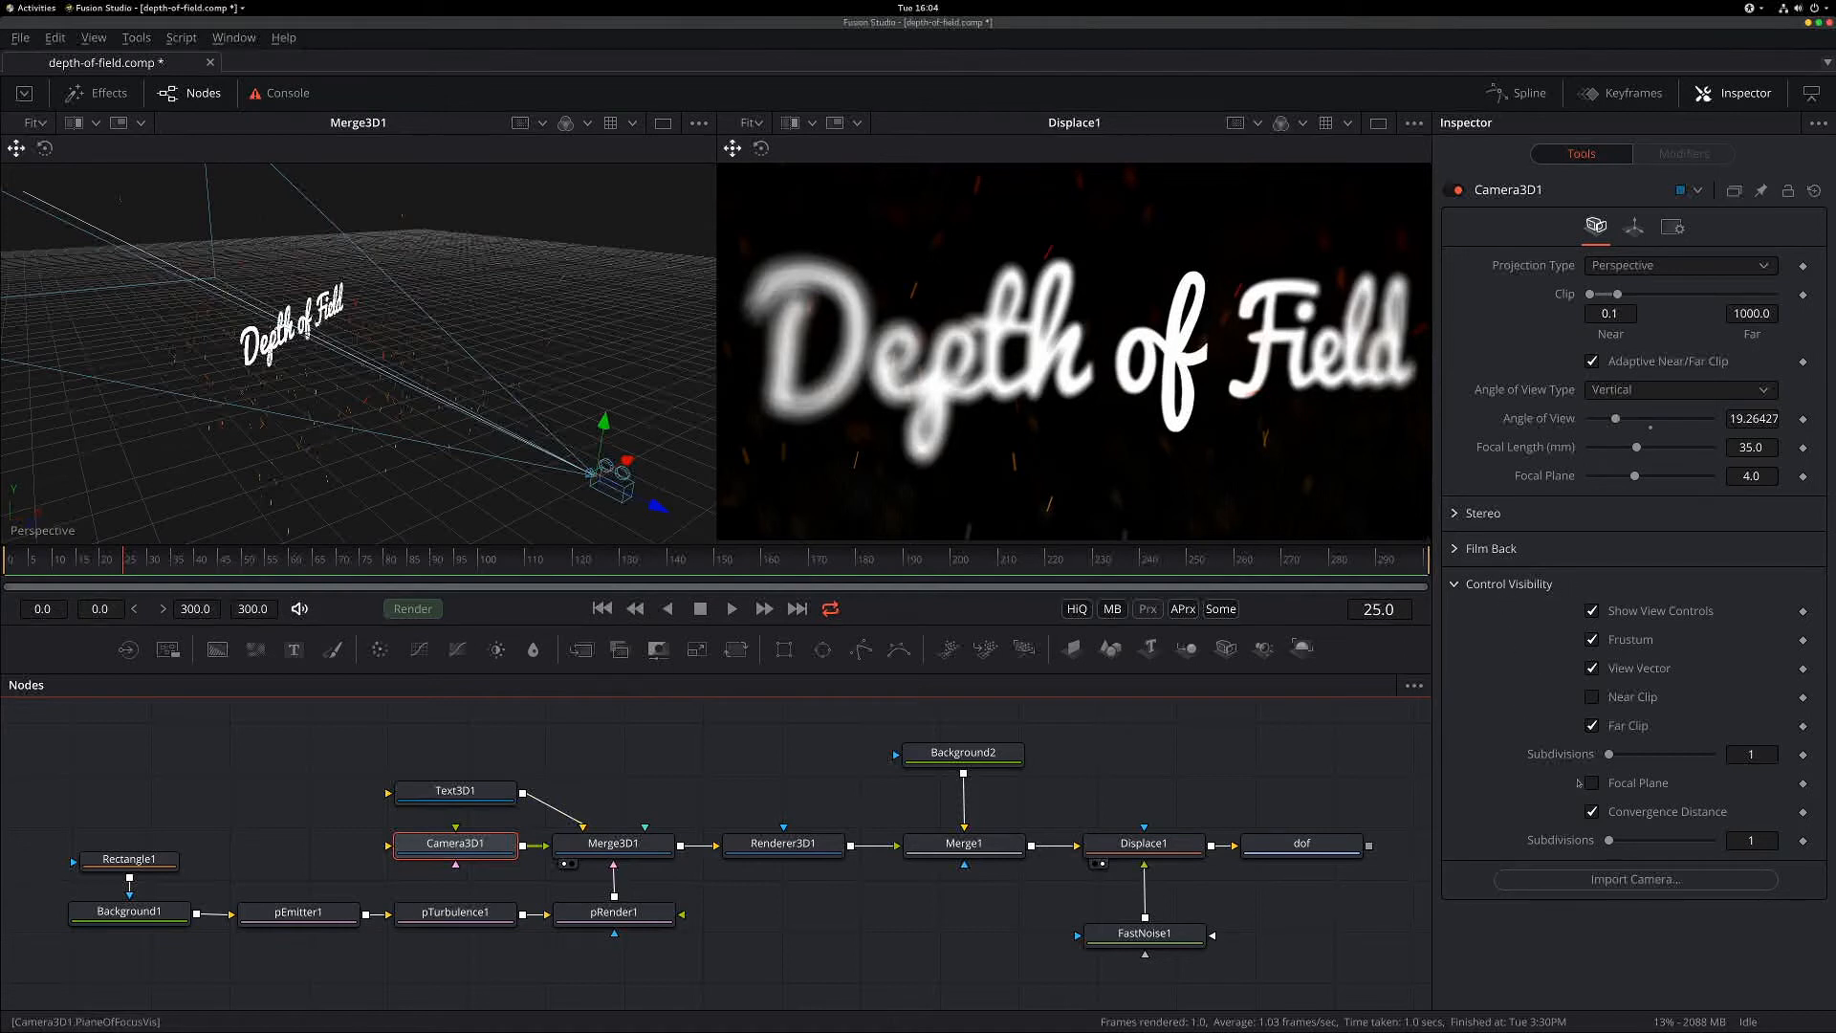
pyautogui.click(1591, 782)
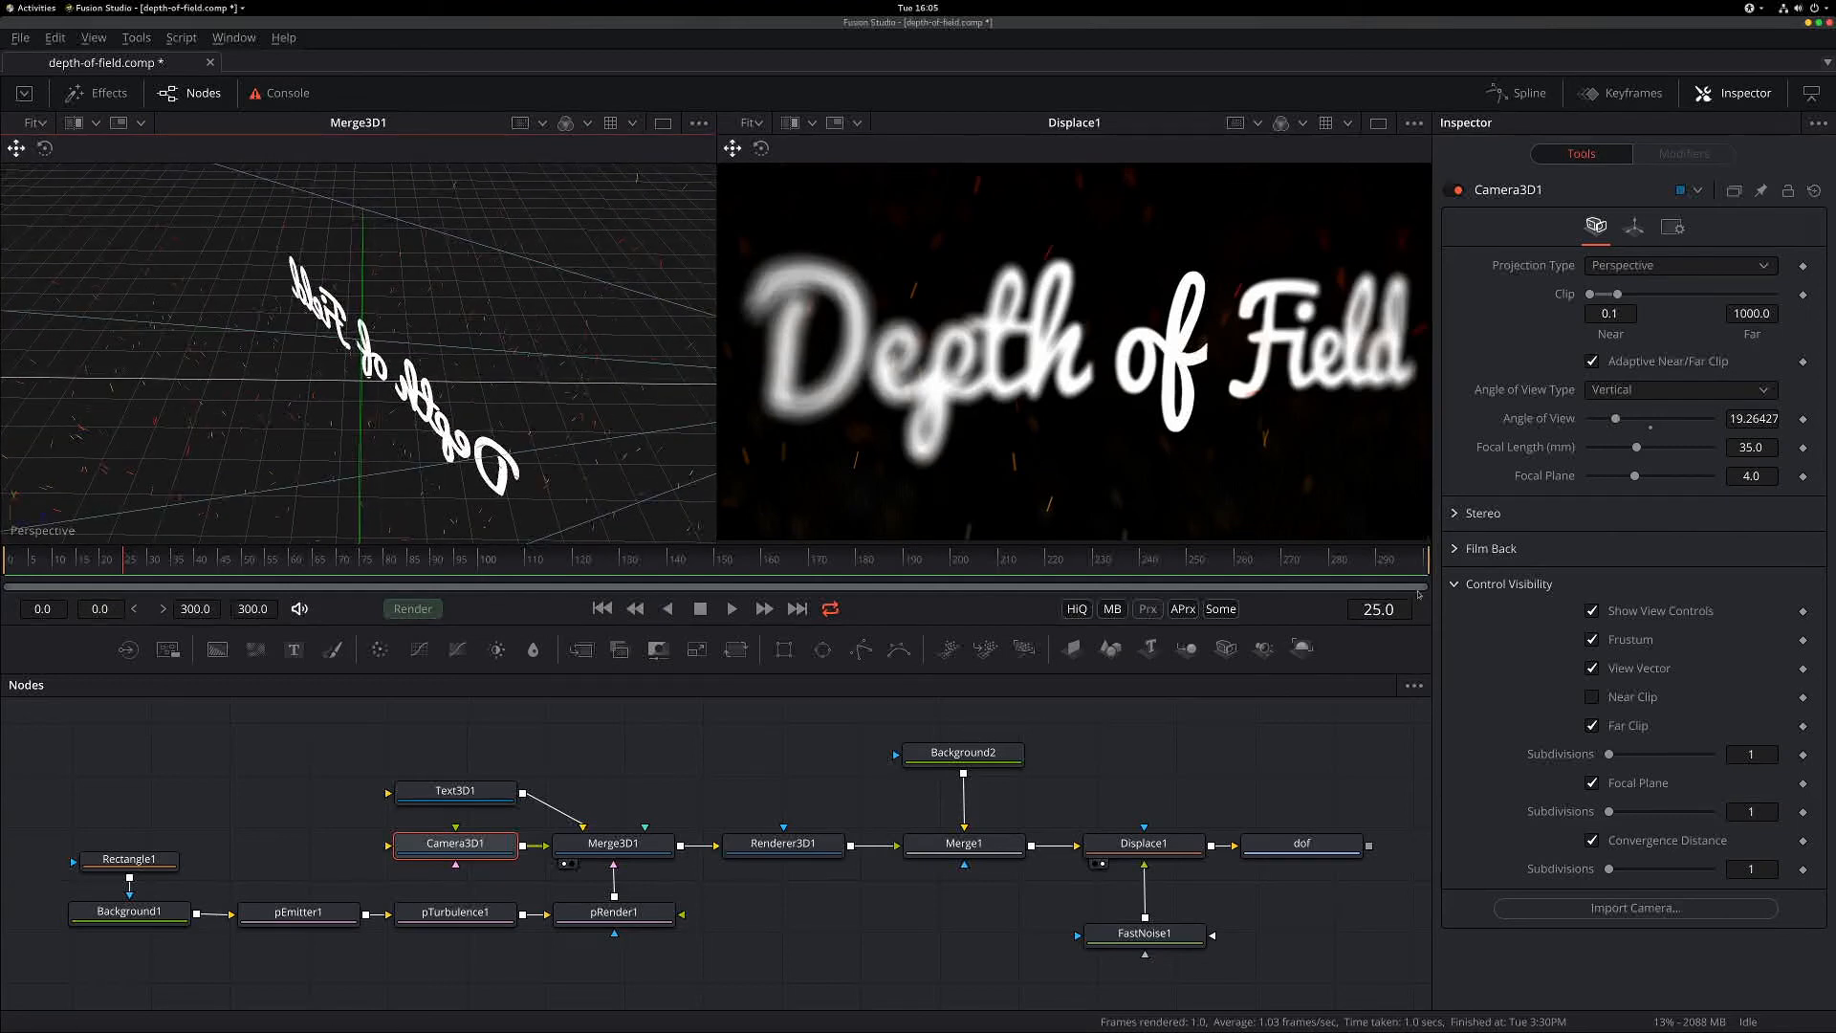
pyautogui.moveTo(1662, 481)
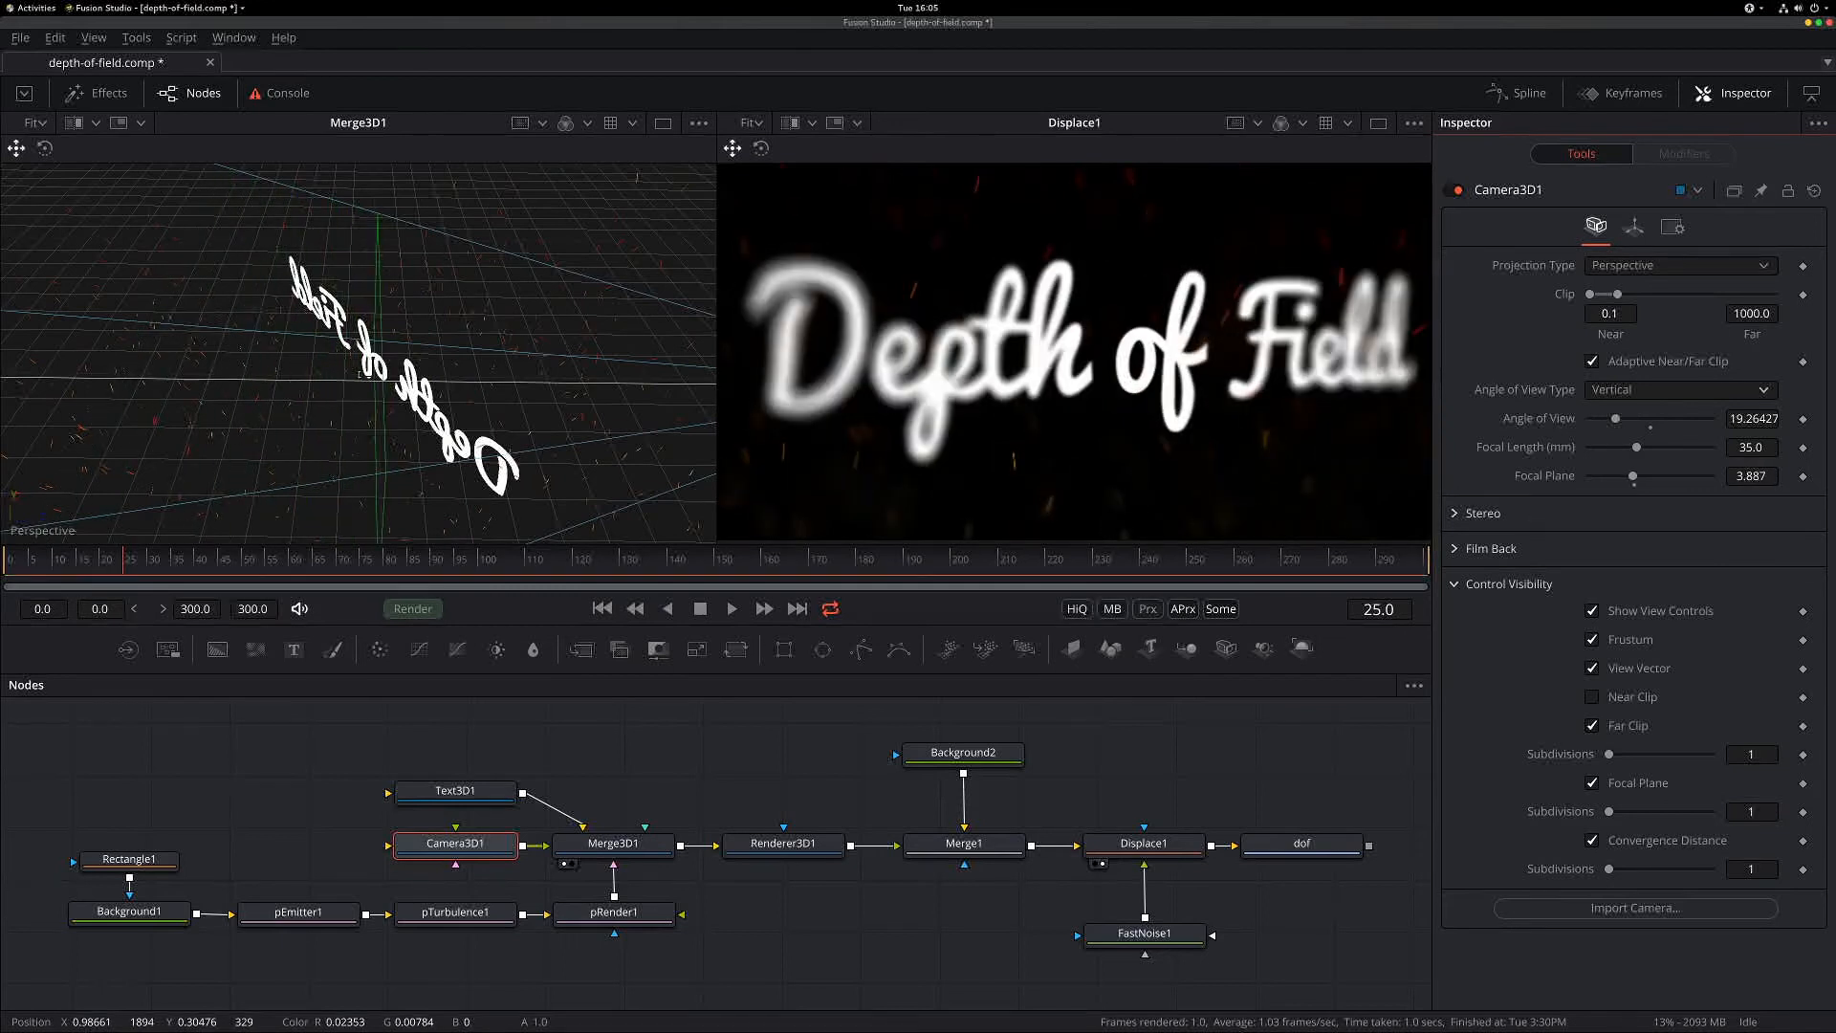
pyautogui.click(761, 850)
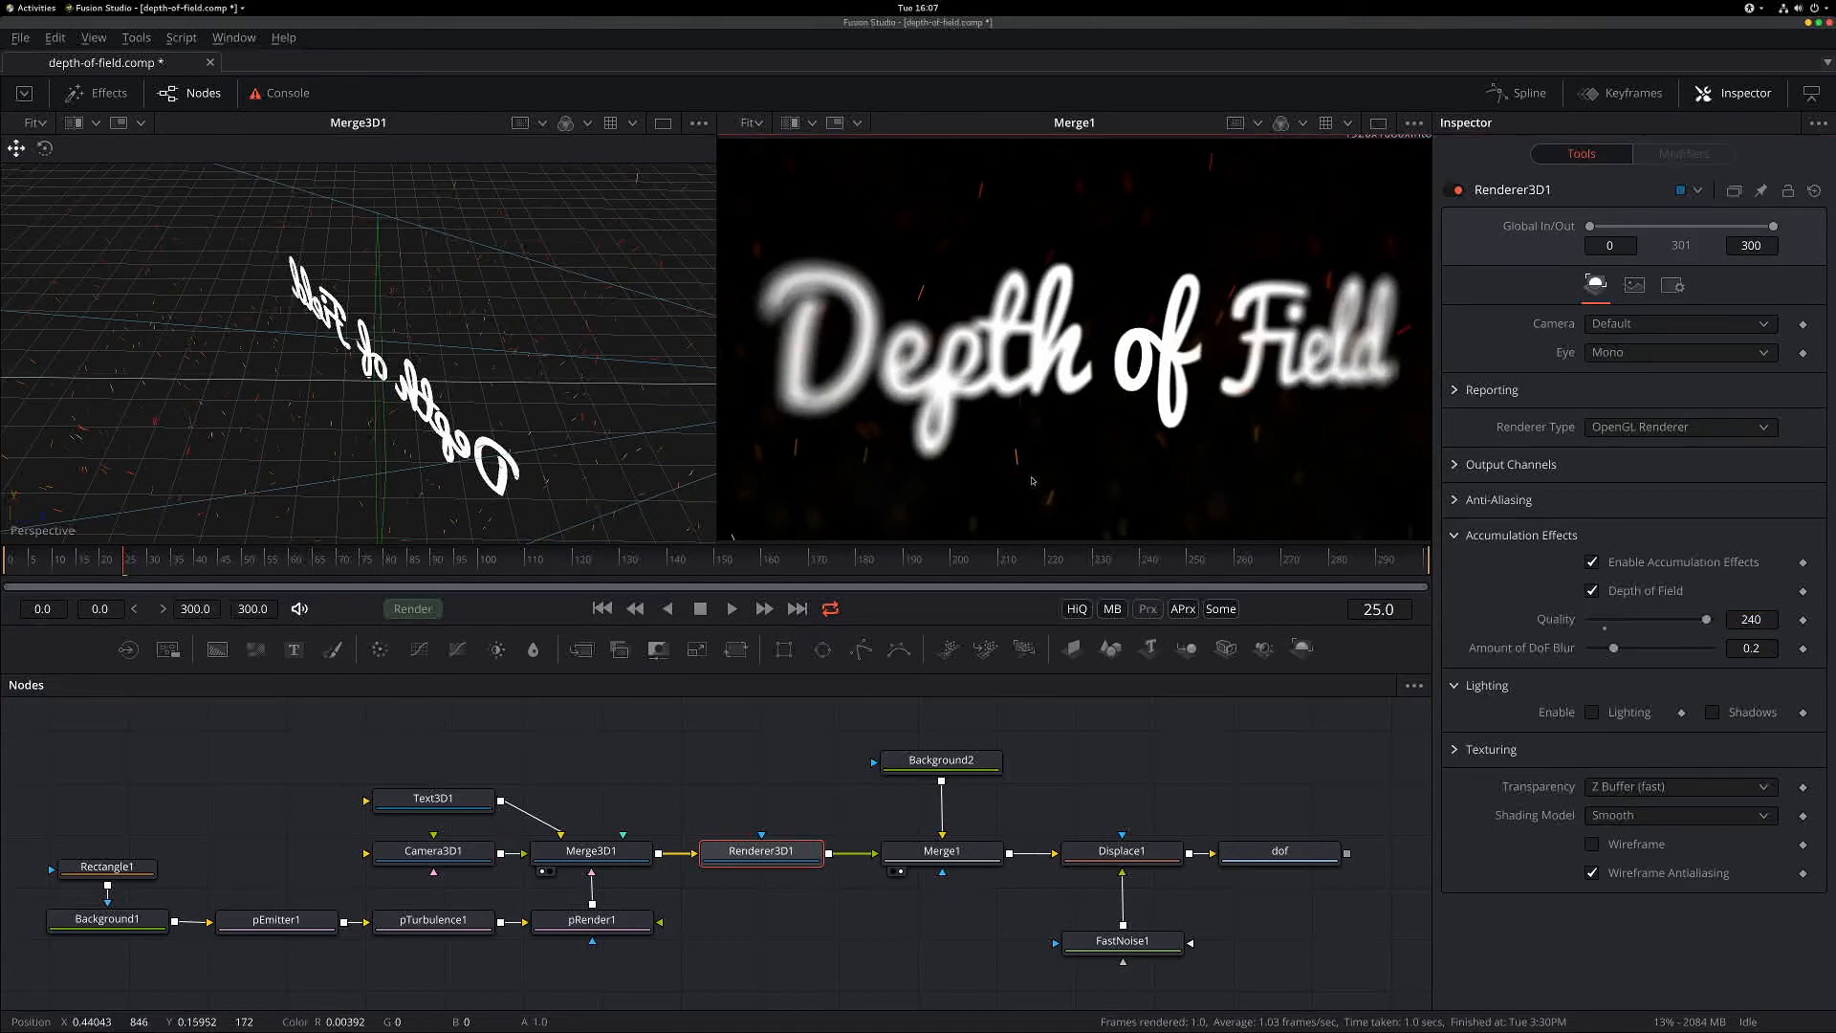
pyautogui.moveTo(1333, 440)
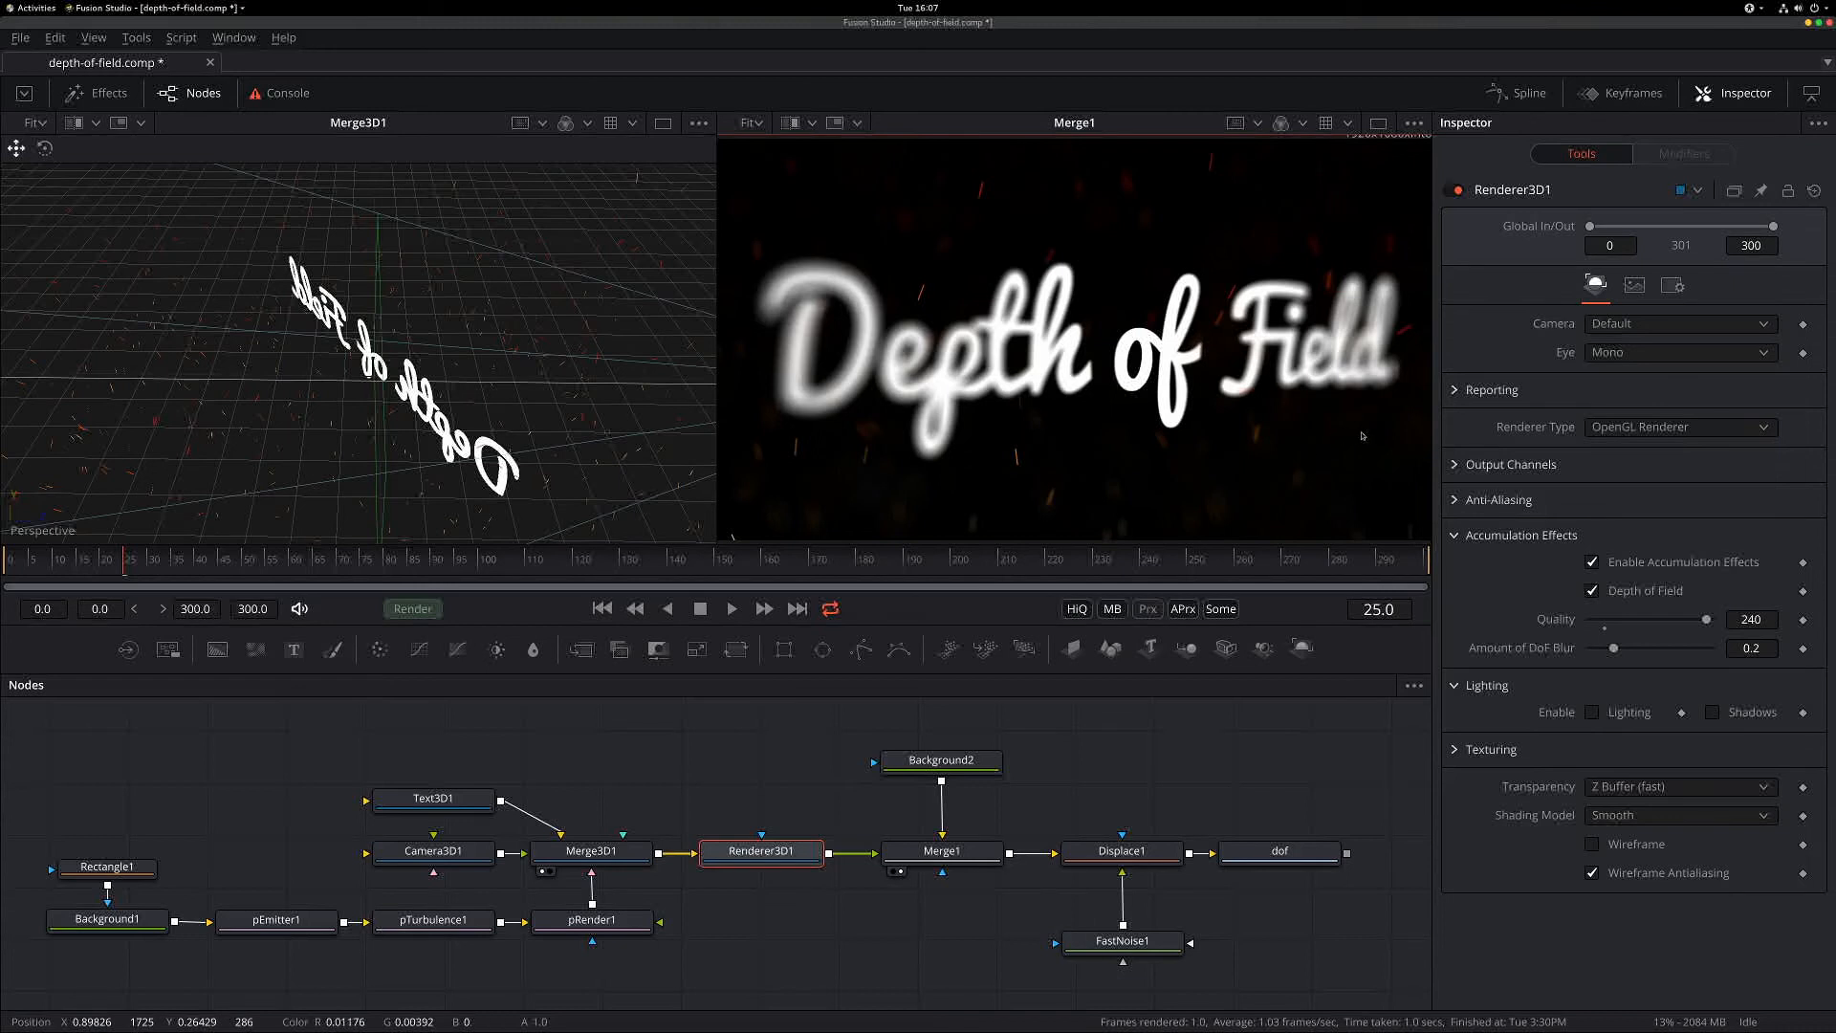
pyautogui.moveTo(1088, 471)
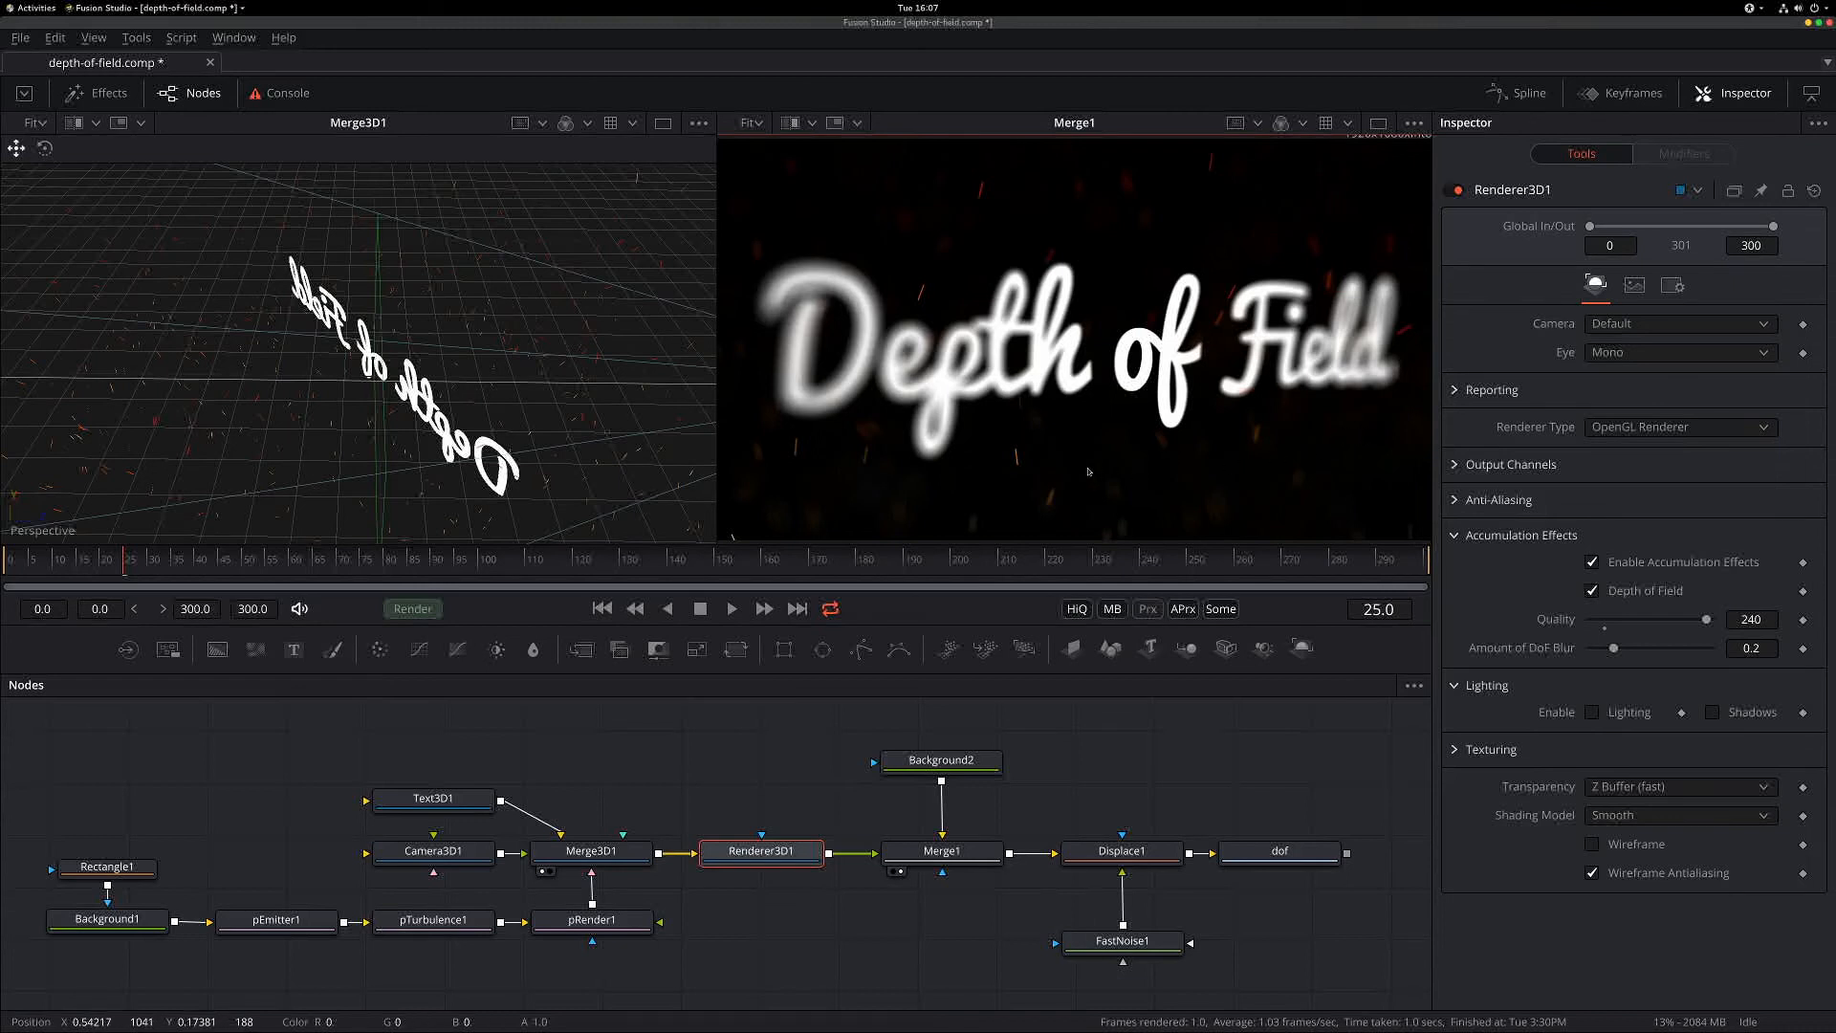
pyautogui.moveTo(1179, 484)
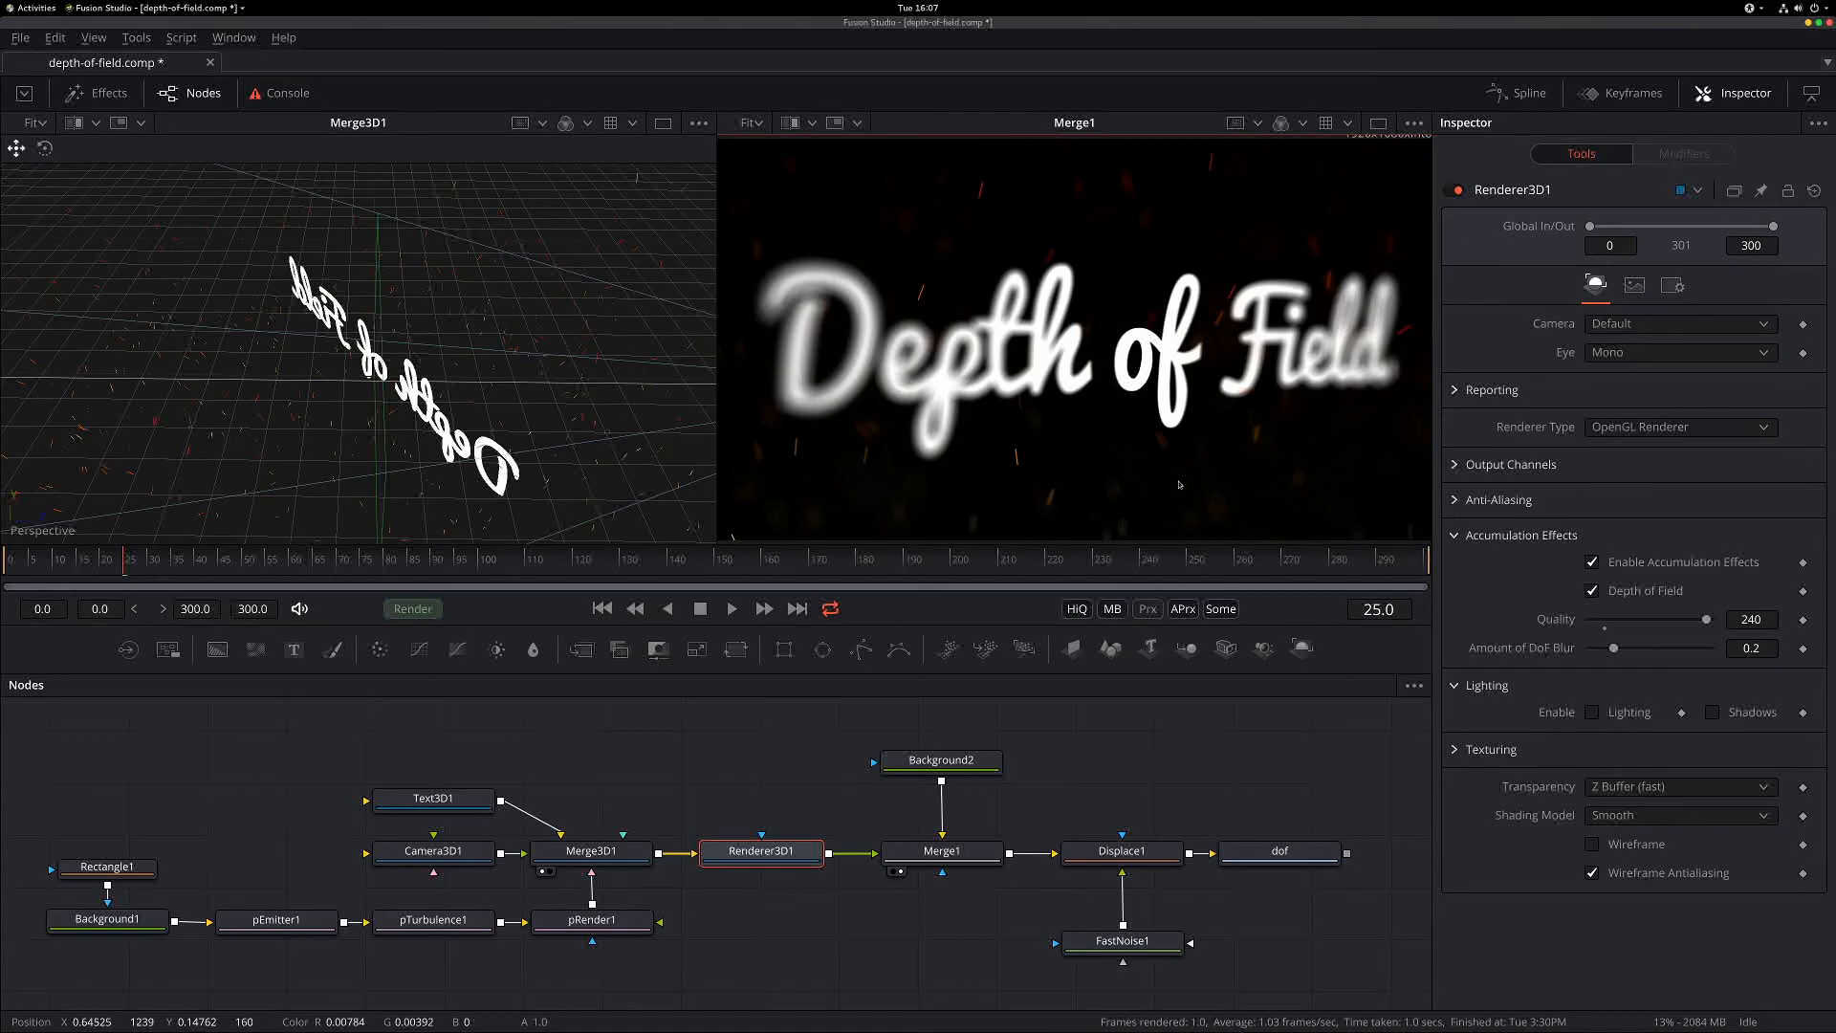
pyautogui.moveTo(1119, 465)
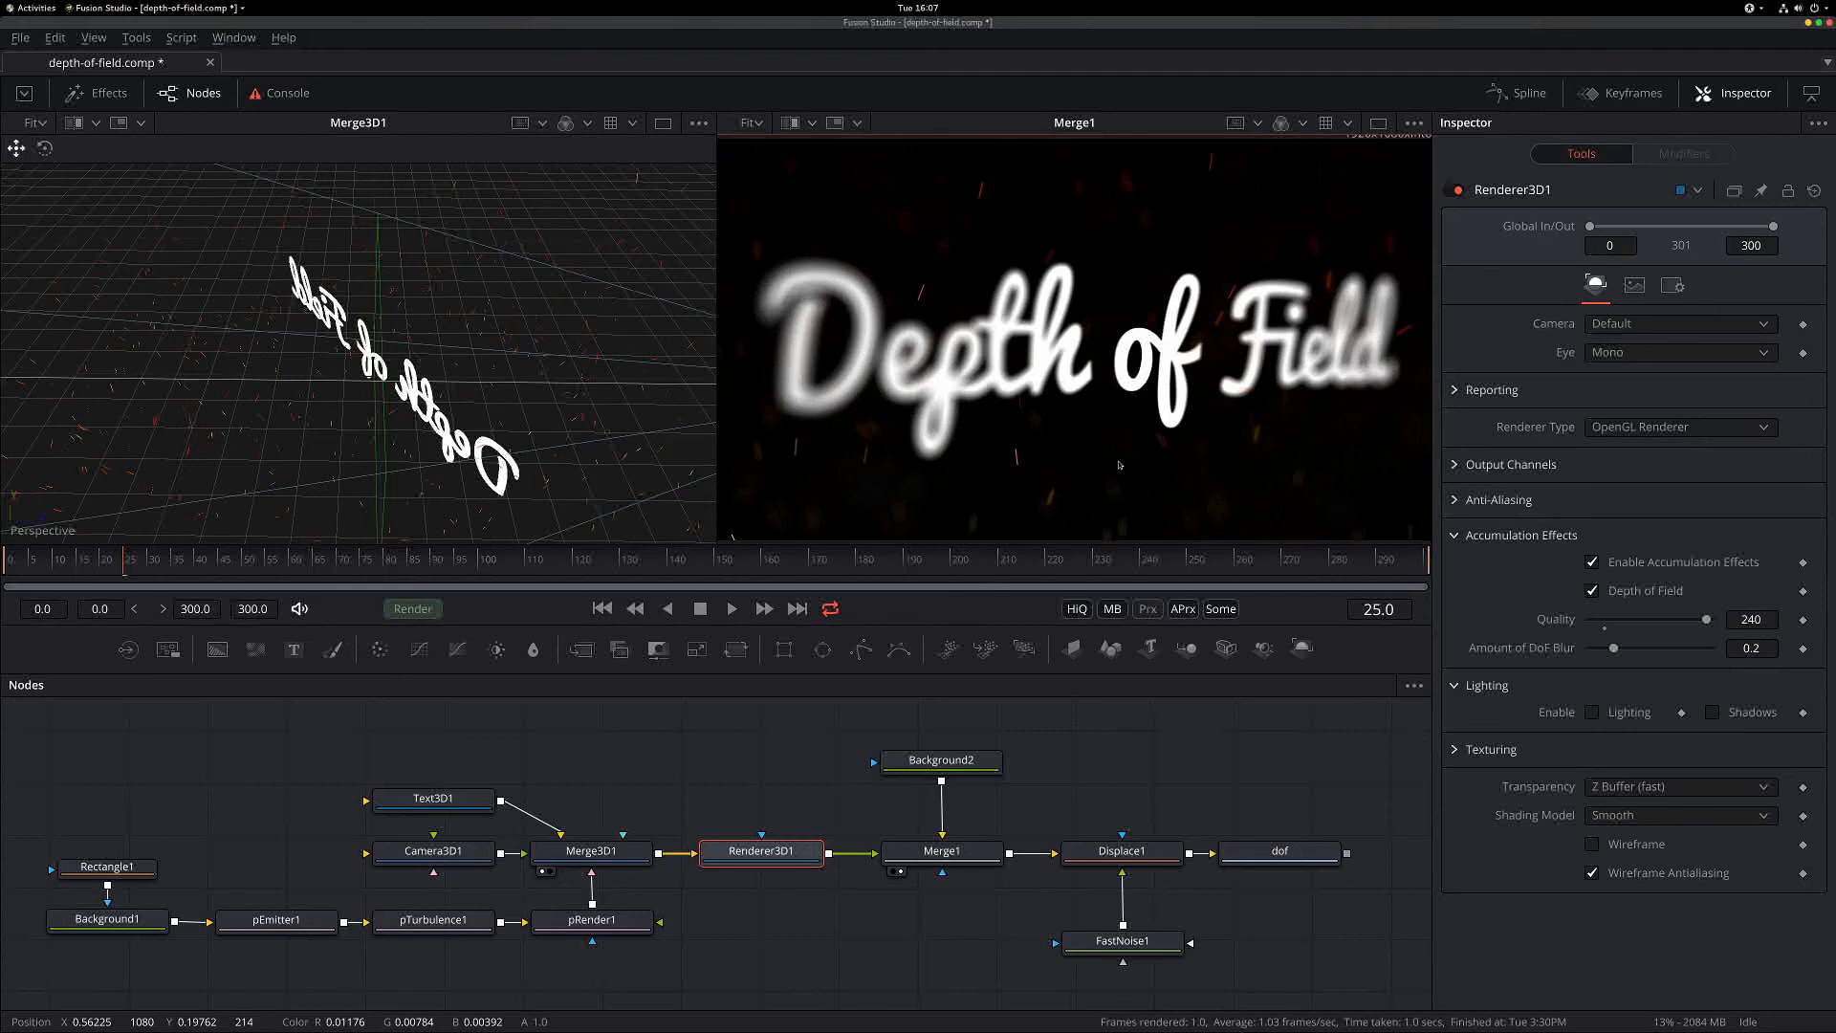
pyautogui.moveTo(1119, 434)
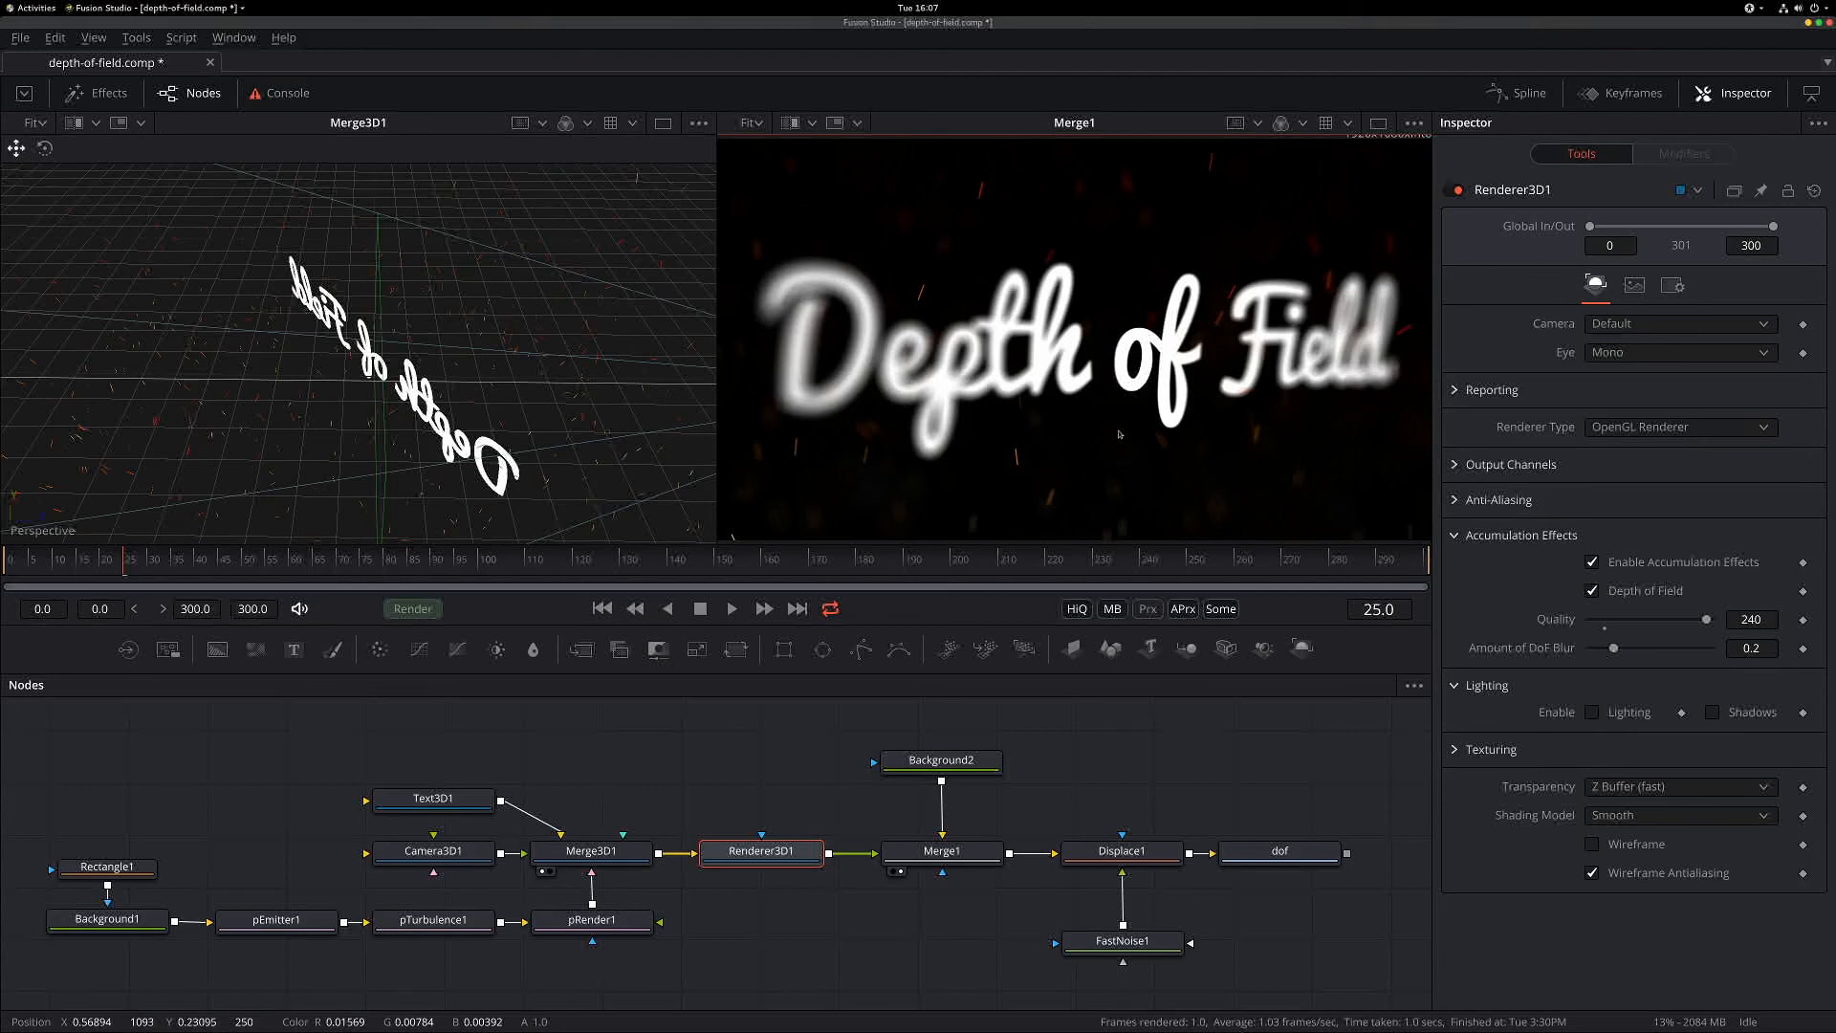
pyautogui.moveTo(1101, 418)
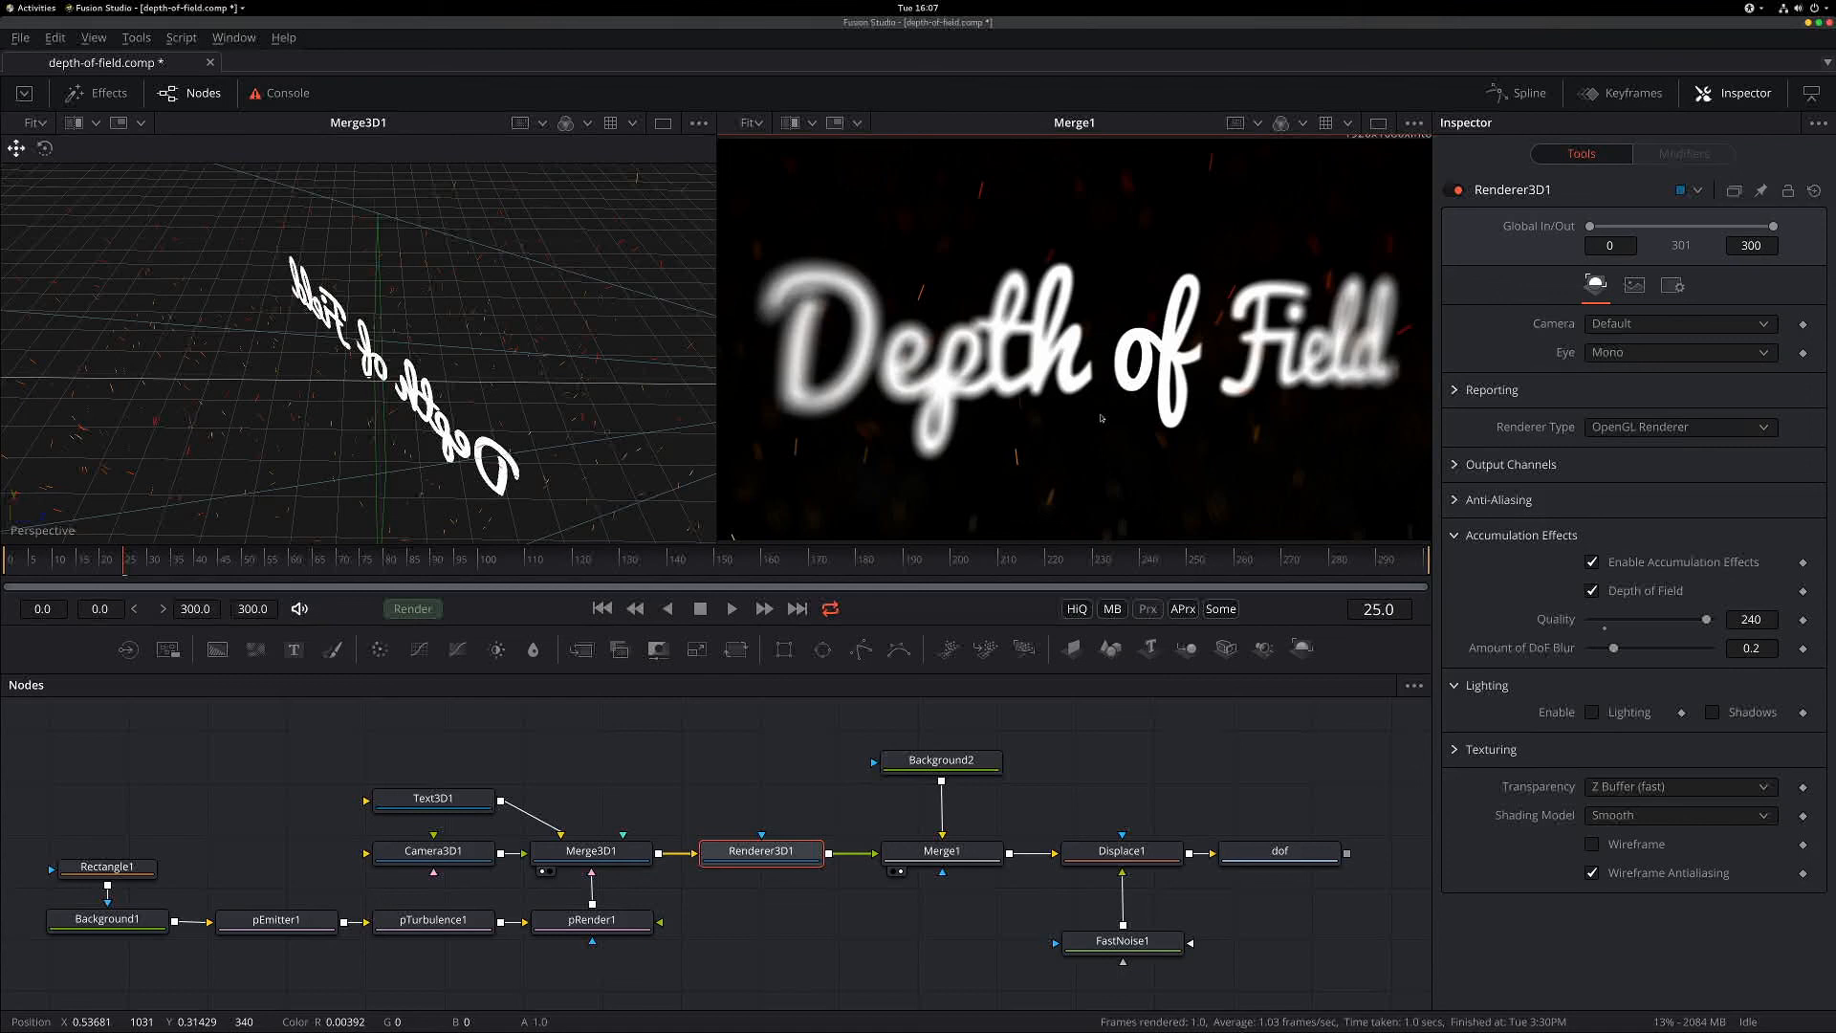